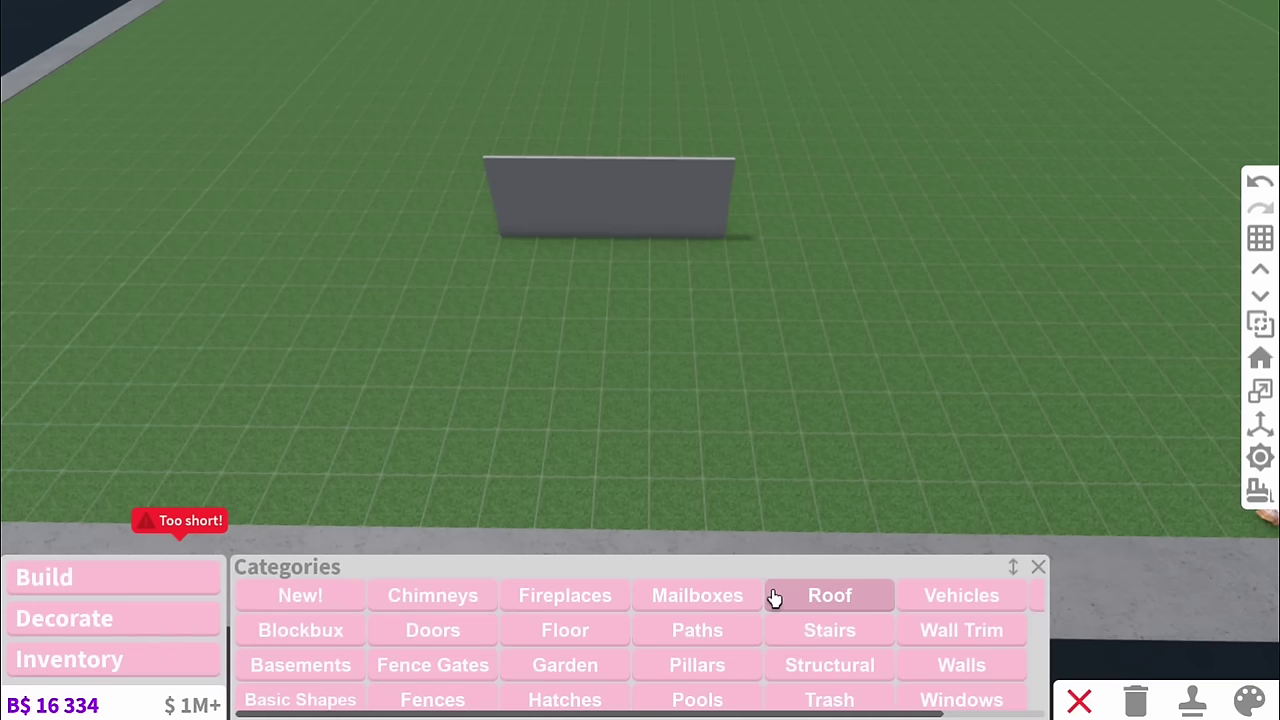
- Draw the irregular raised foundation and place the first gray wall on it
left_click(829, 595)
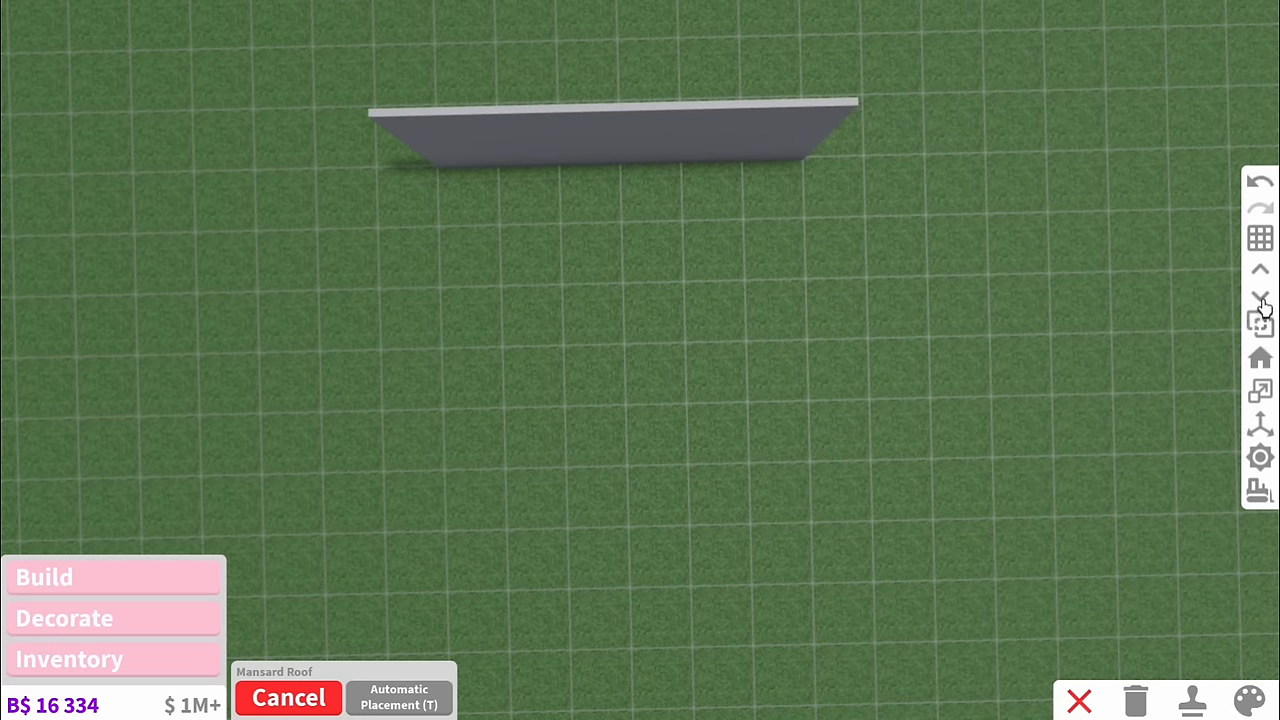
left_click(399, 697)
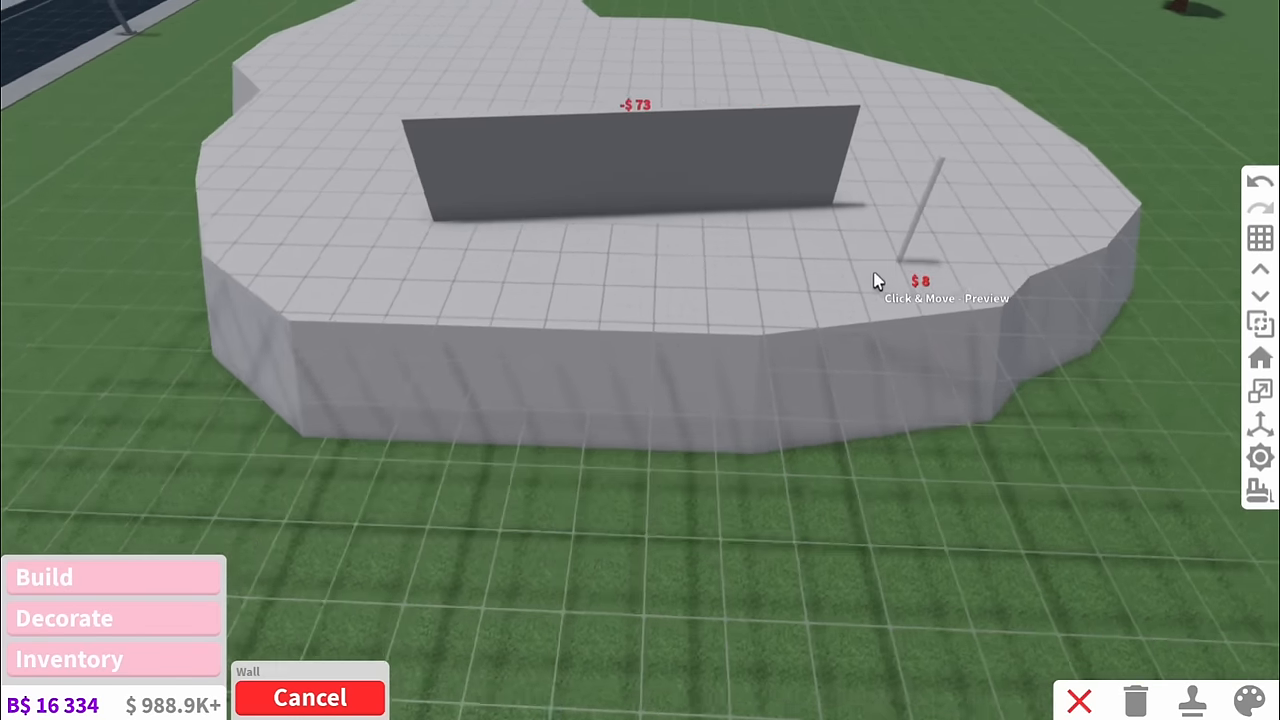
- Raise tall gray house walls on the foundation with the Walls tool
left_click(309, 697)
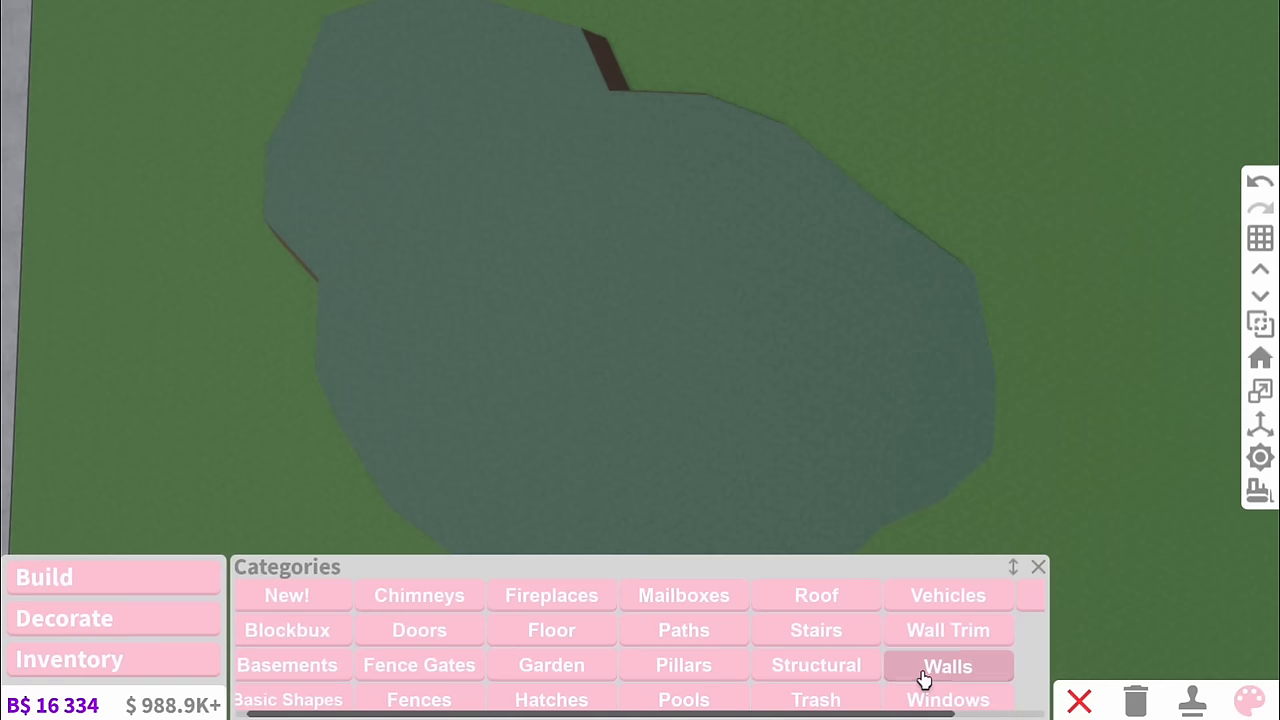
left_click(947, 666)
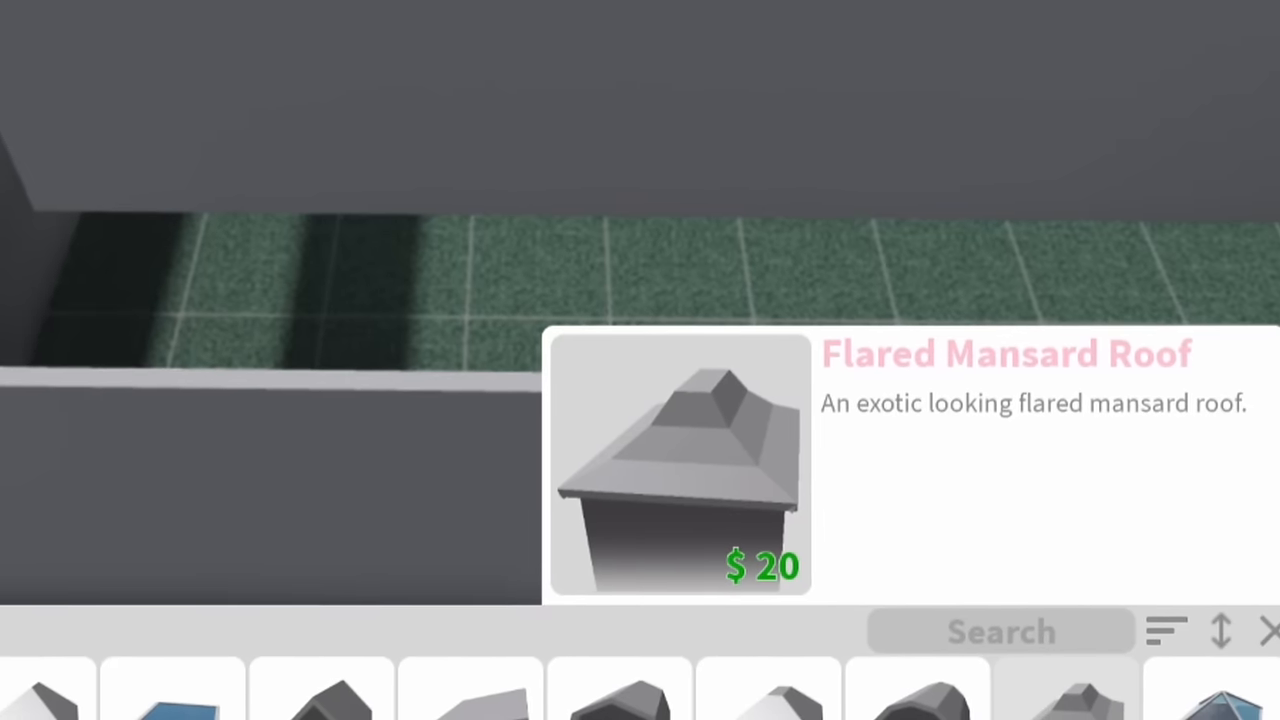
- Cap both floors with Flared Mansard Roofs and ring the porch with wooden pillars
left_click(679, 465)
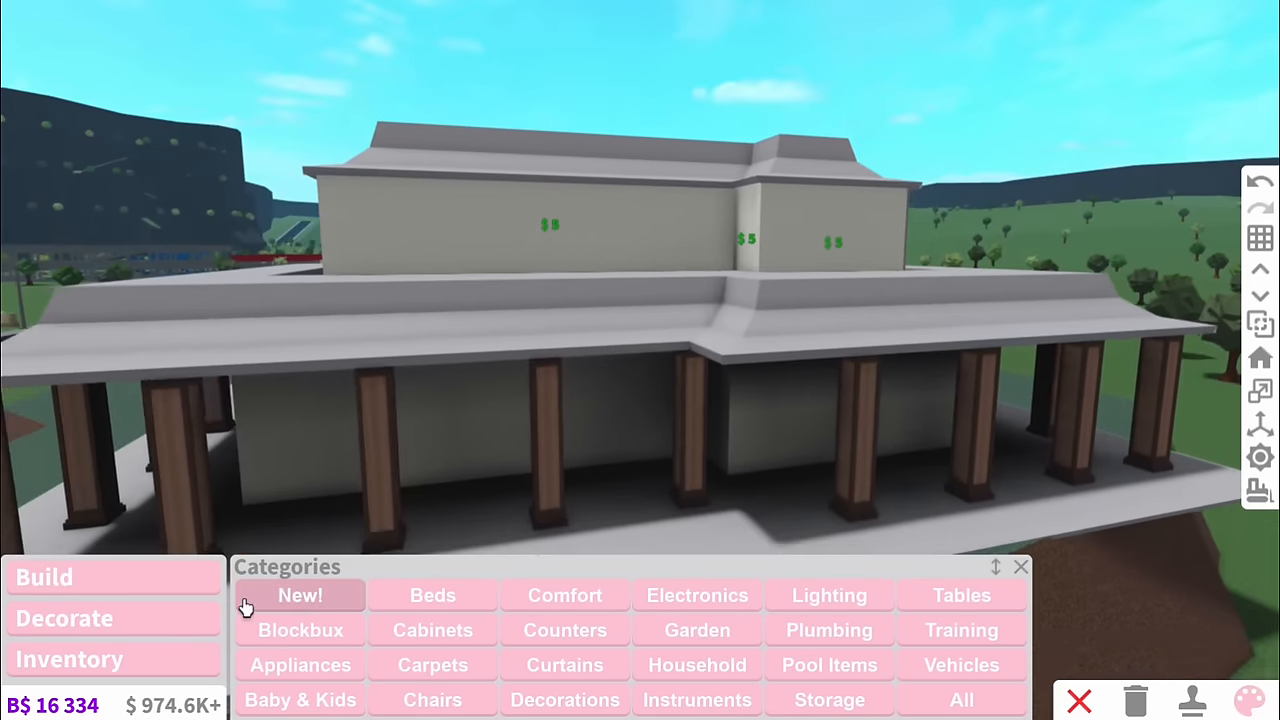
- Apply wood trim along the base of the exterior ground-floor walls
left_click(44, 577)
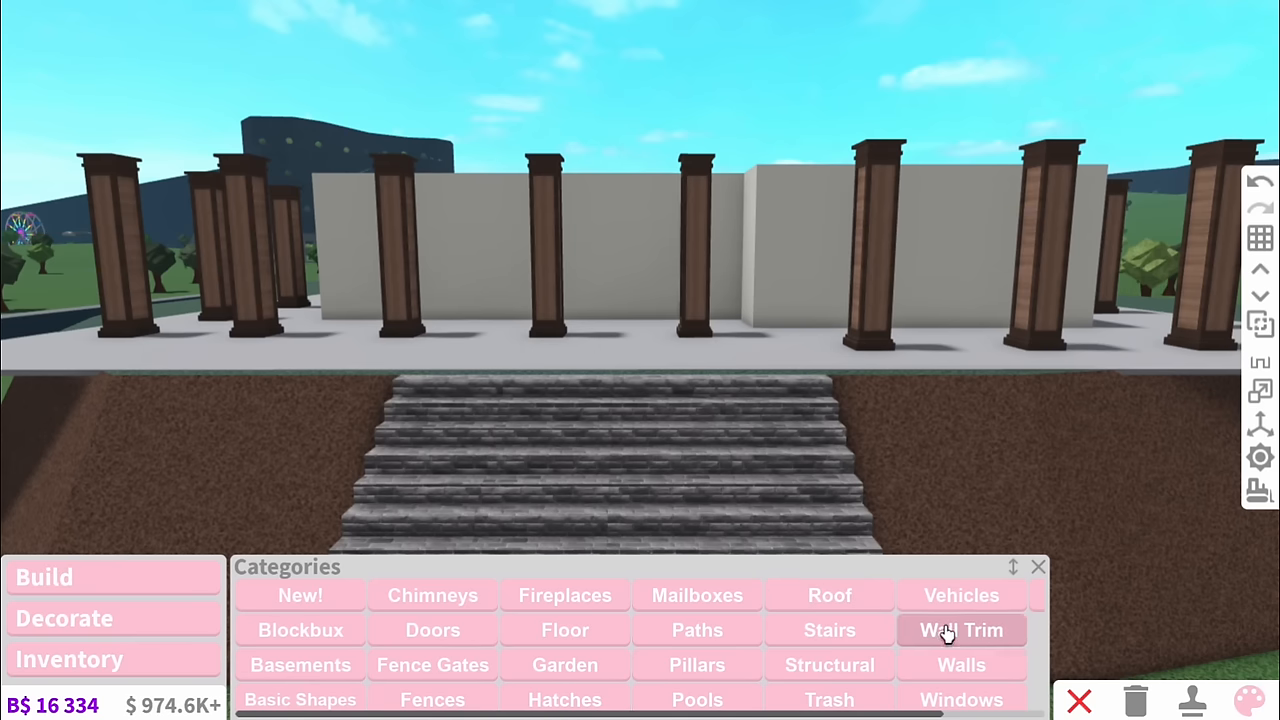
left_click(960, 630)
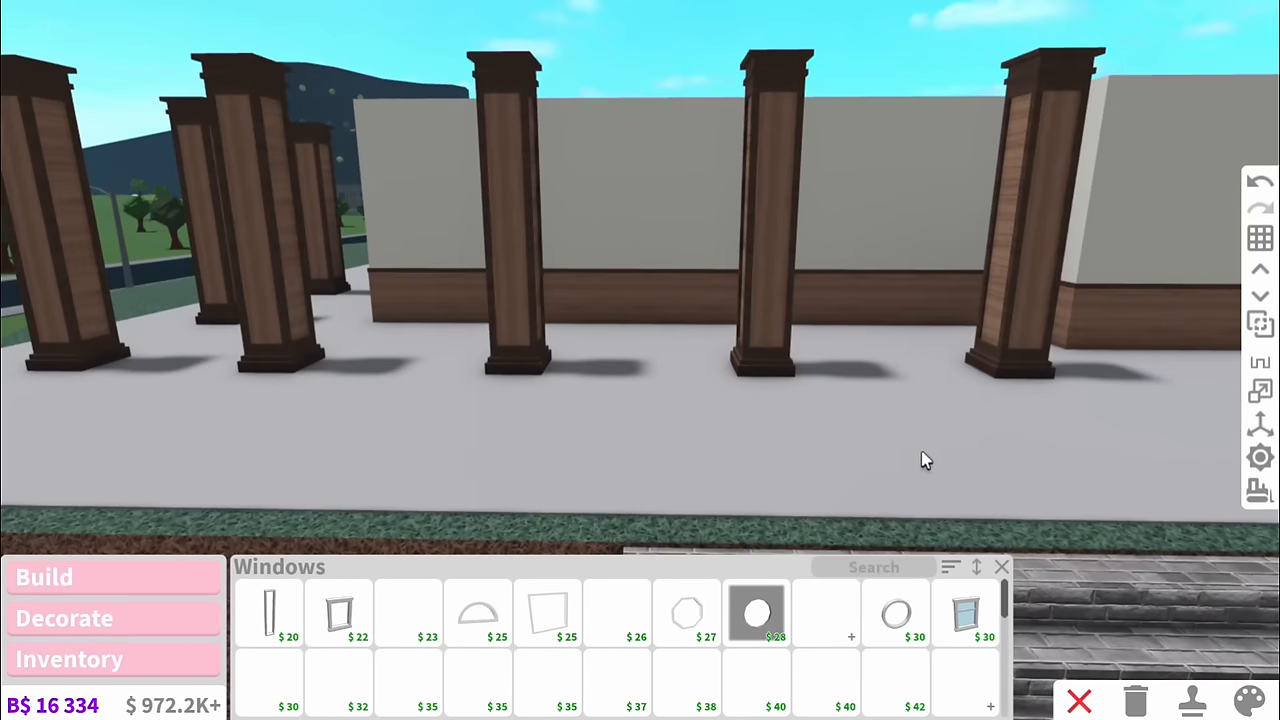
left_click(976, 567)
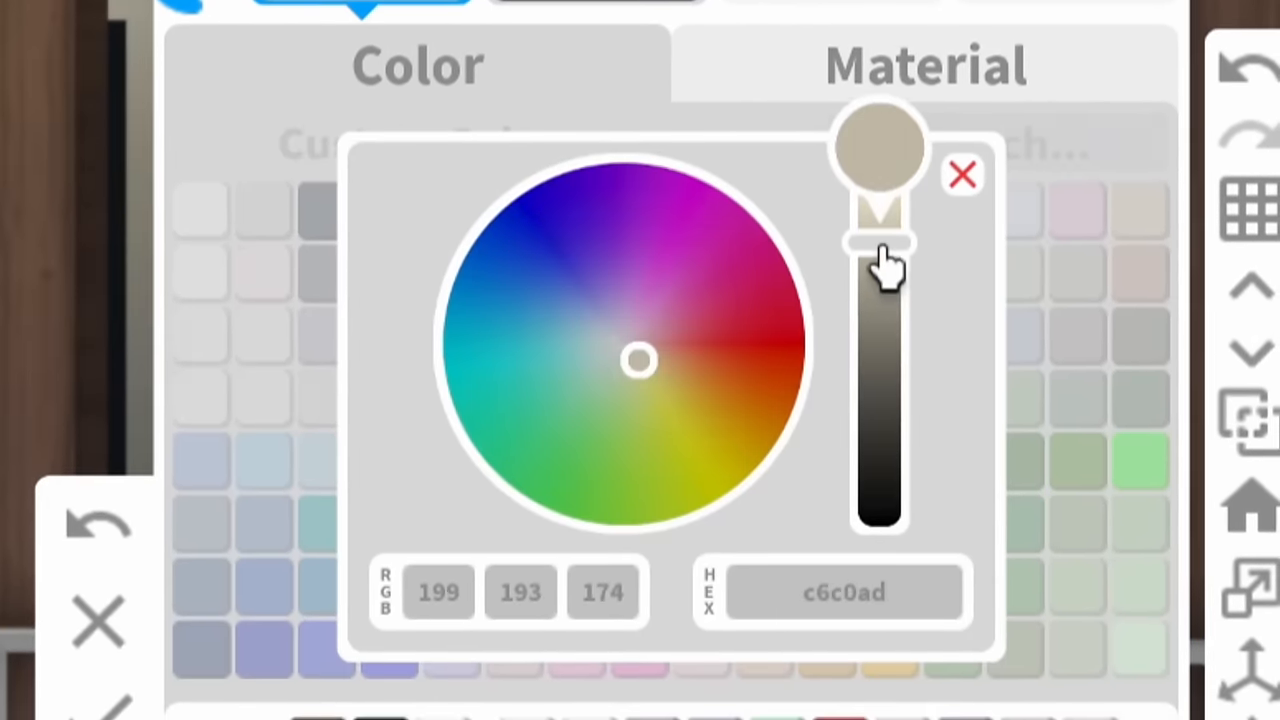
- Confirm the custom beige colour and place a Traditional Double Door Frame in the interior wall
left_click(962, 174)
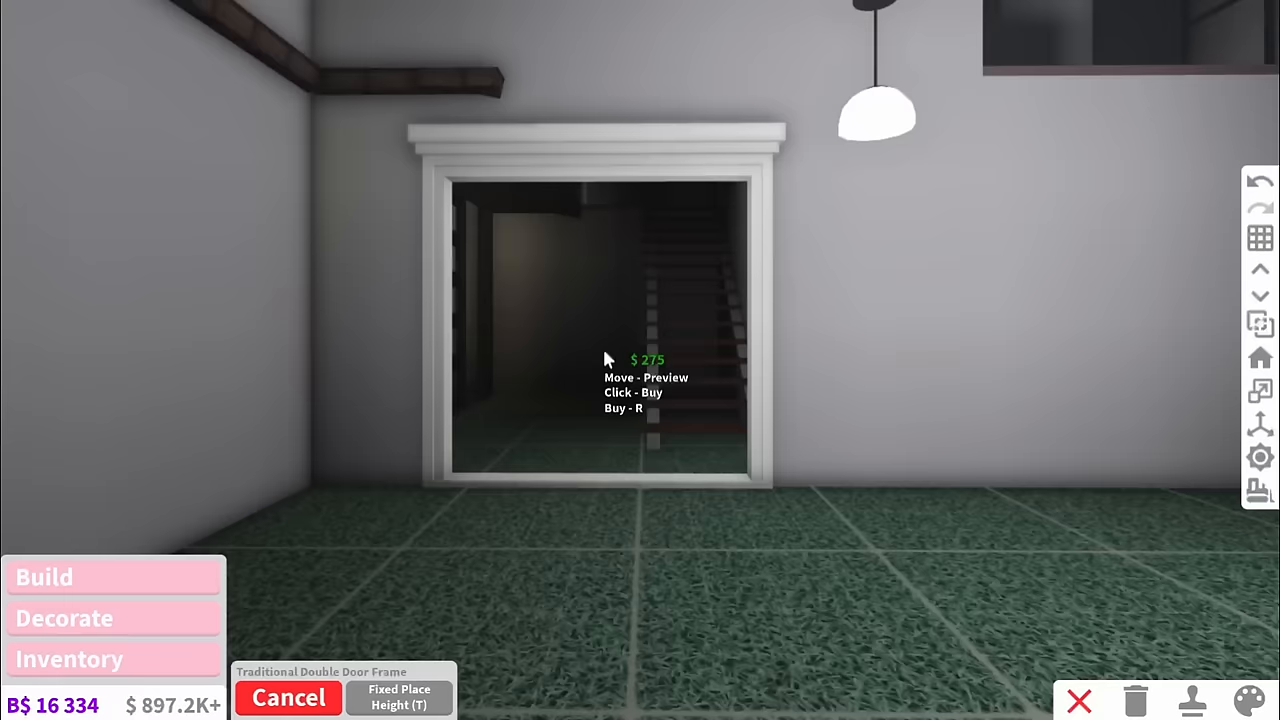
left_click(595, 350)
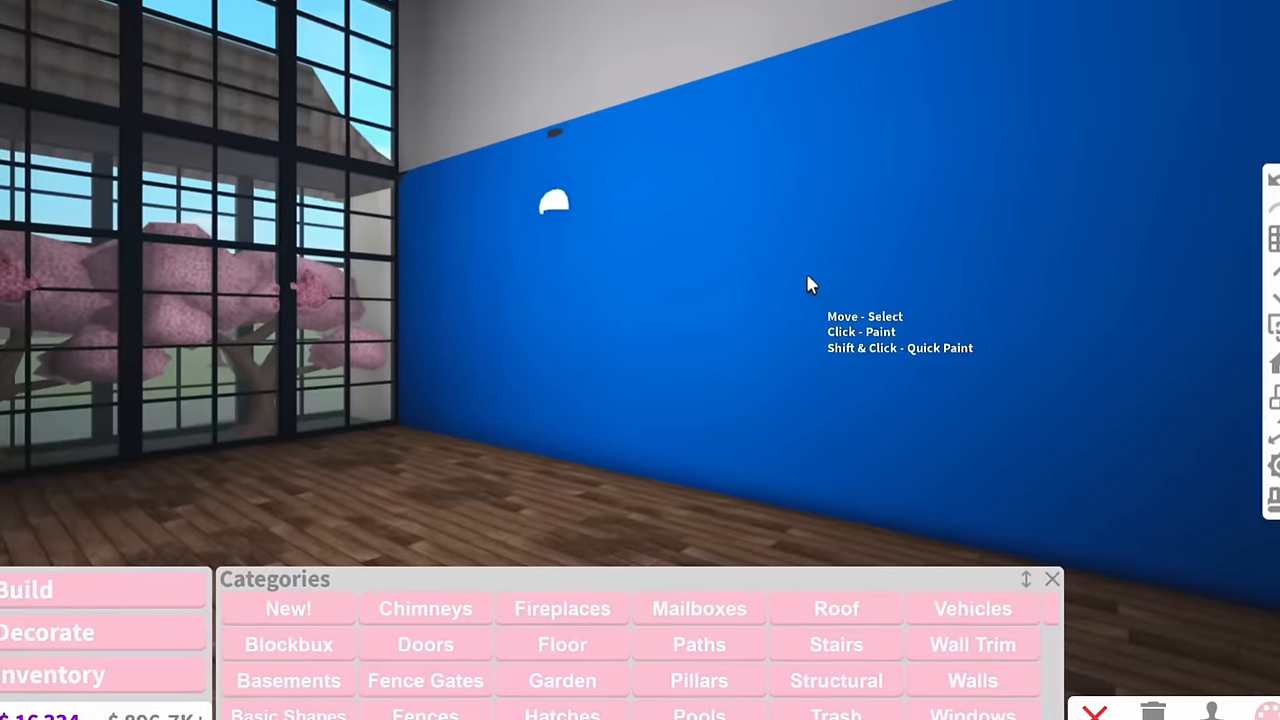
- Panel the big room's white walls with horizontal and vertical dark beams
left_click(836, 680)
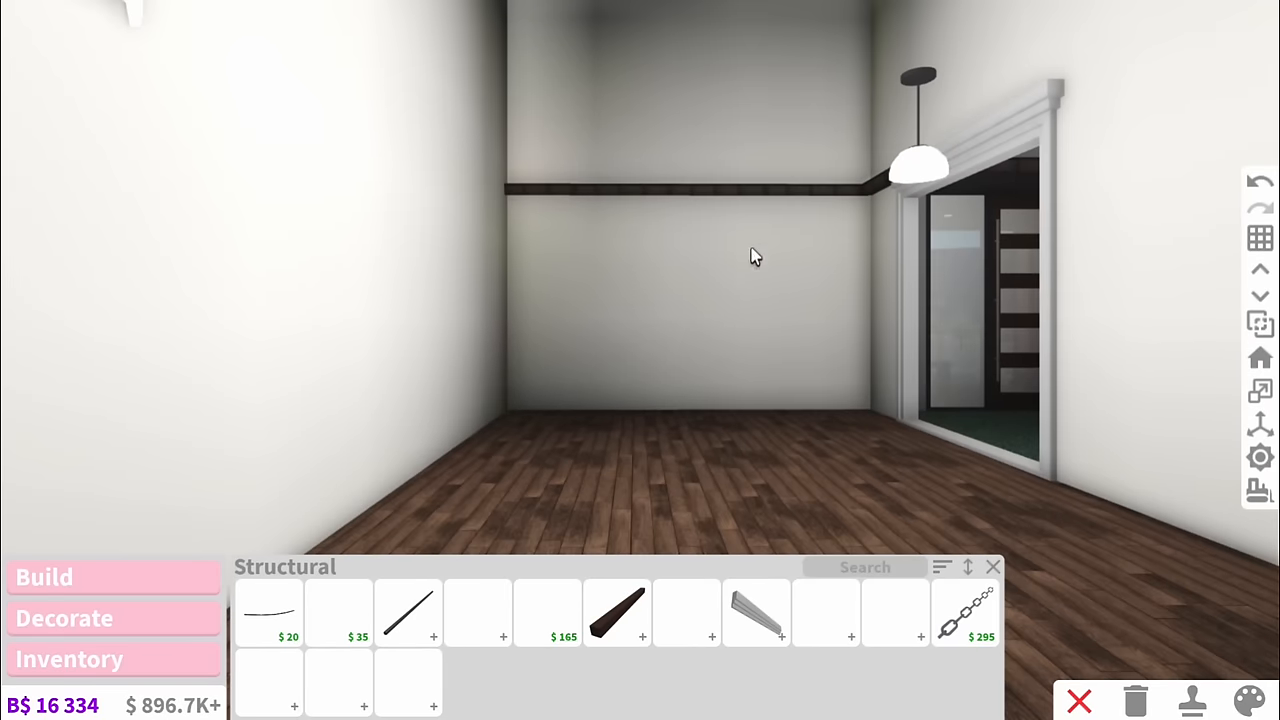
left_click(617, 610)
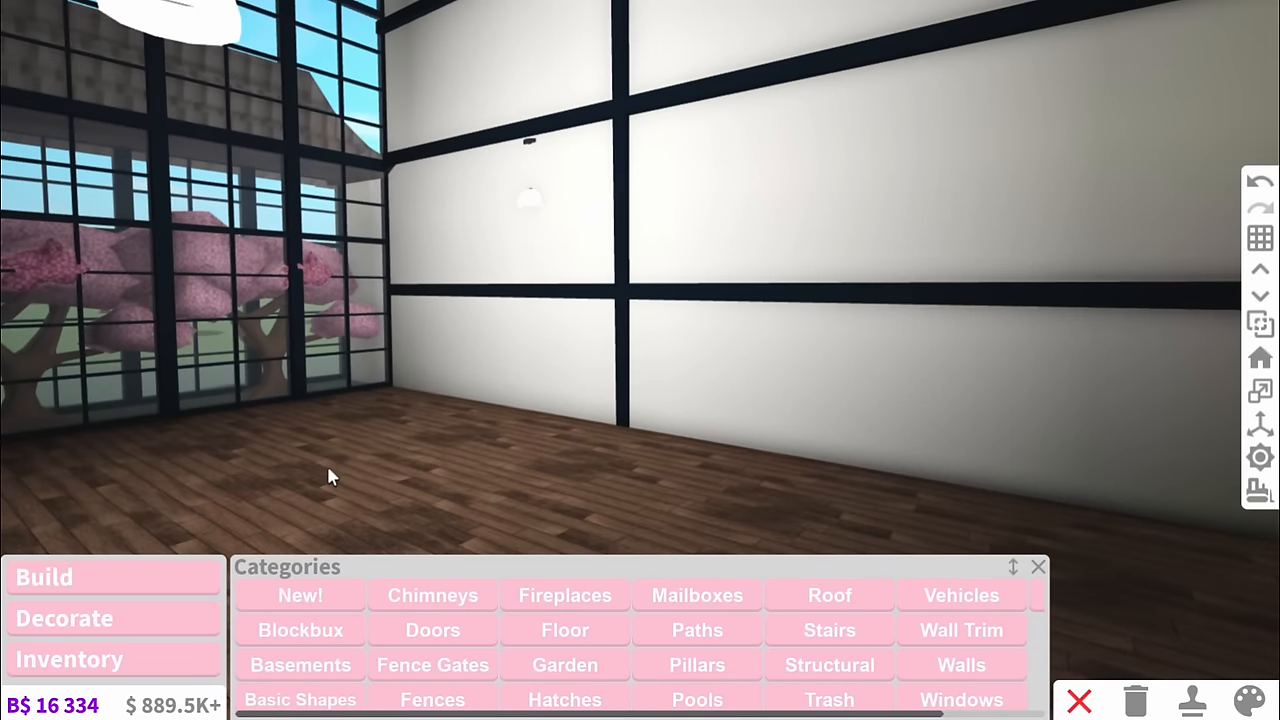
- Place cream sectional sofa pieces wrapping the room's corner beside the windows
left_click(565, 595)
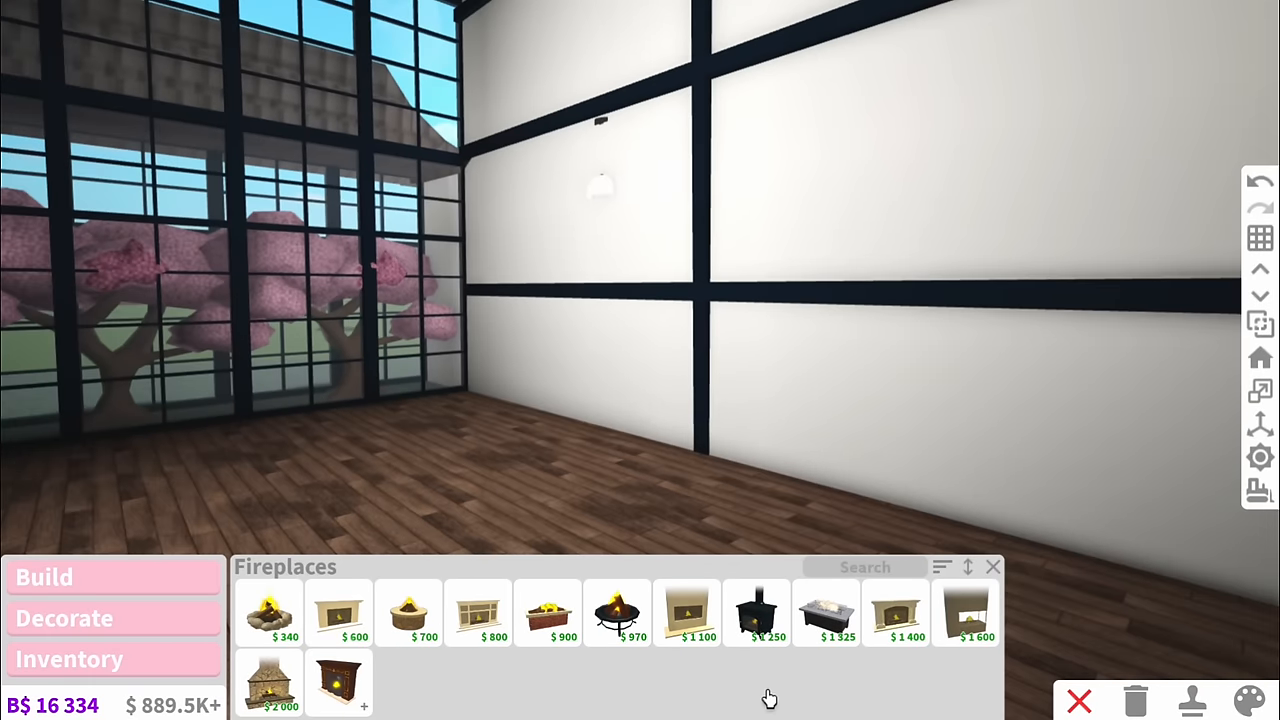
left_click(338, 684)
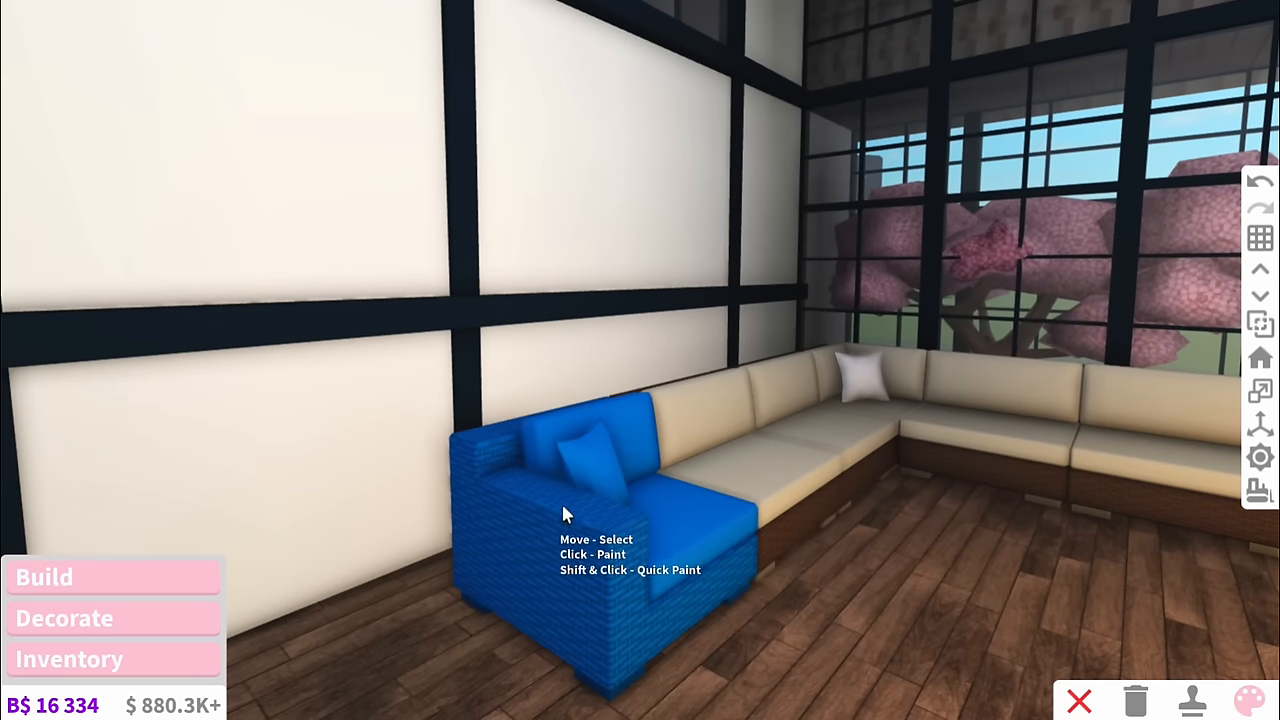
left_click(560, 500)
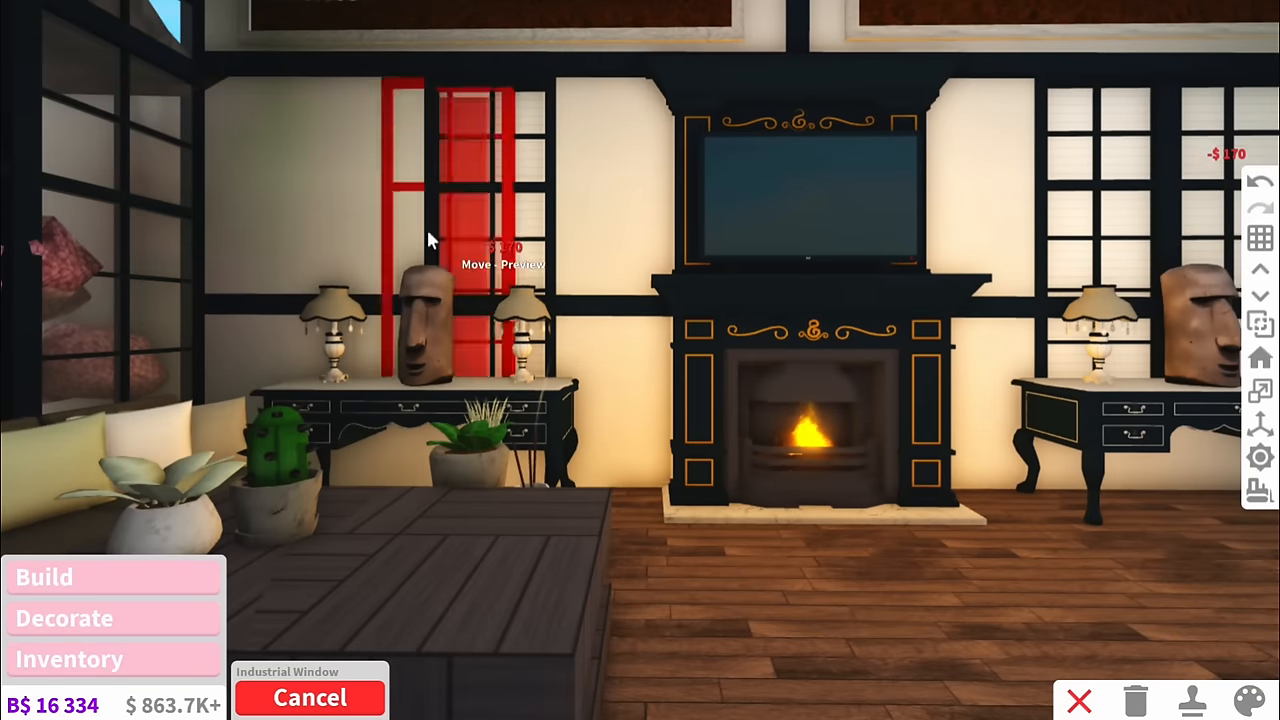
- Add an Industrial Window by the fireplace and hang Victor's Victorian Large Chandelier overhead
left_click(309, 697)
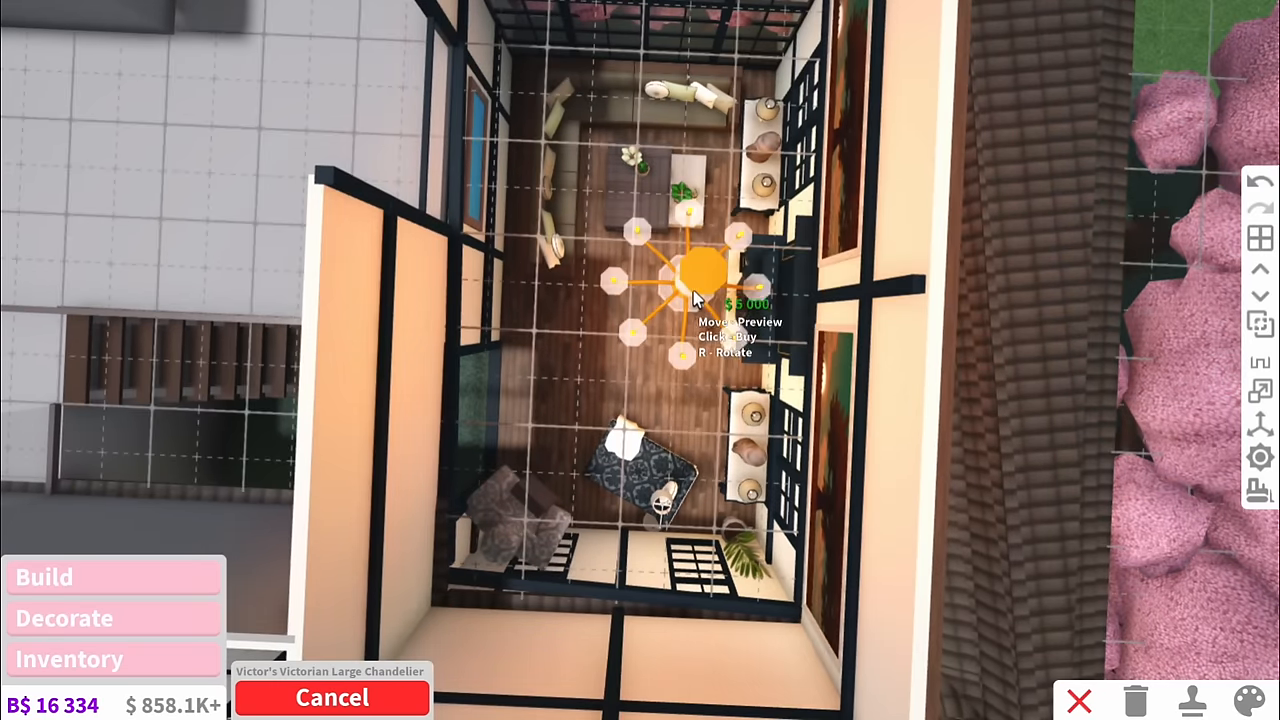
left_click(690, 270)
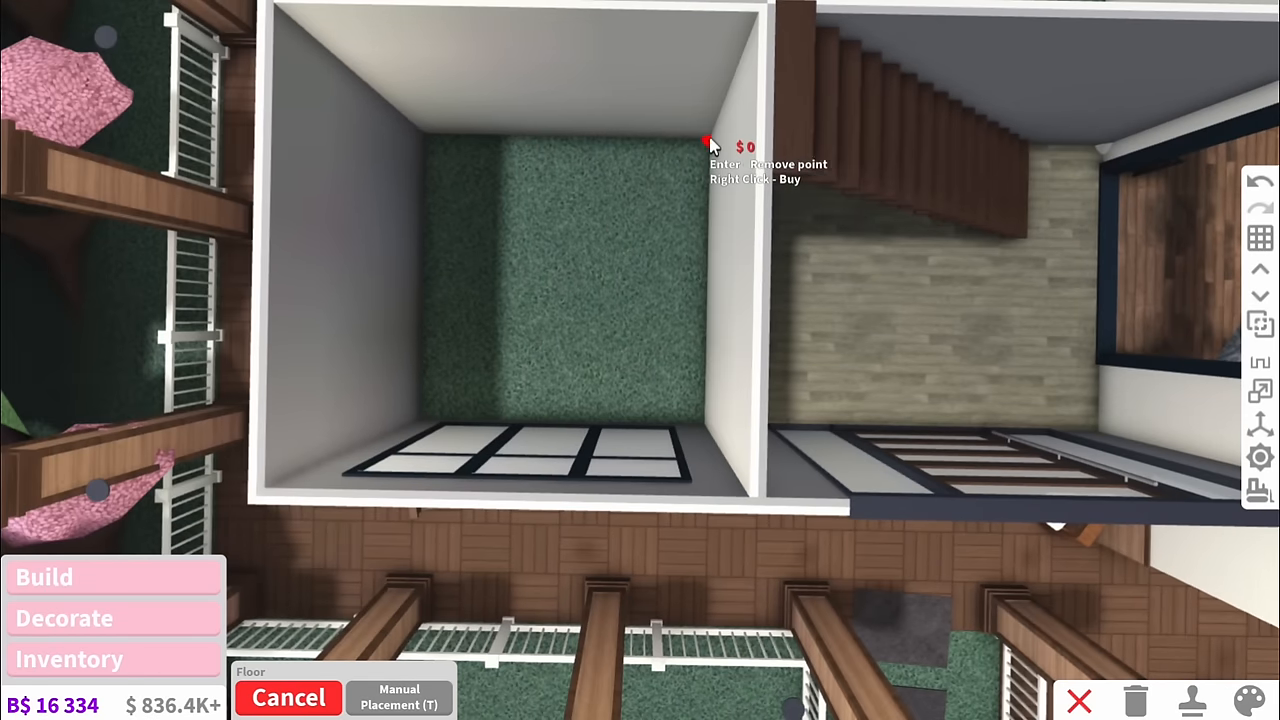
- Lay entry carpet, paint trim black, add a coat rack and towel, pick a modern painting
left_click(1247, 700)
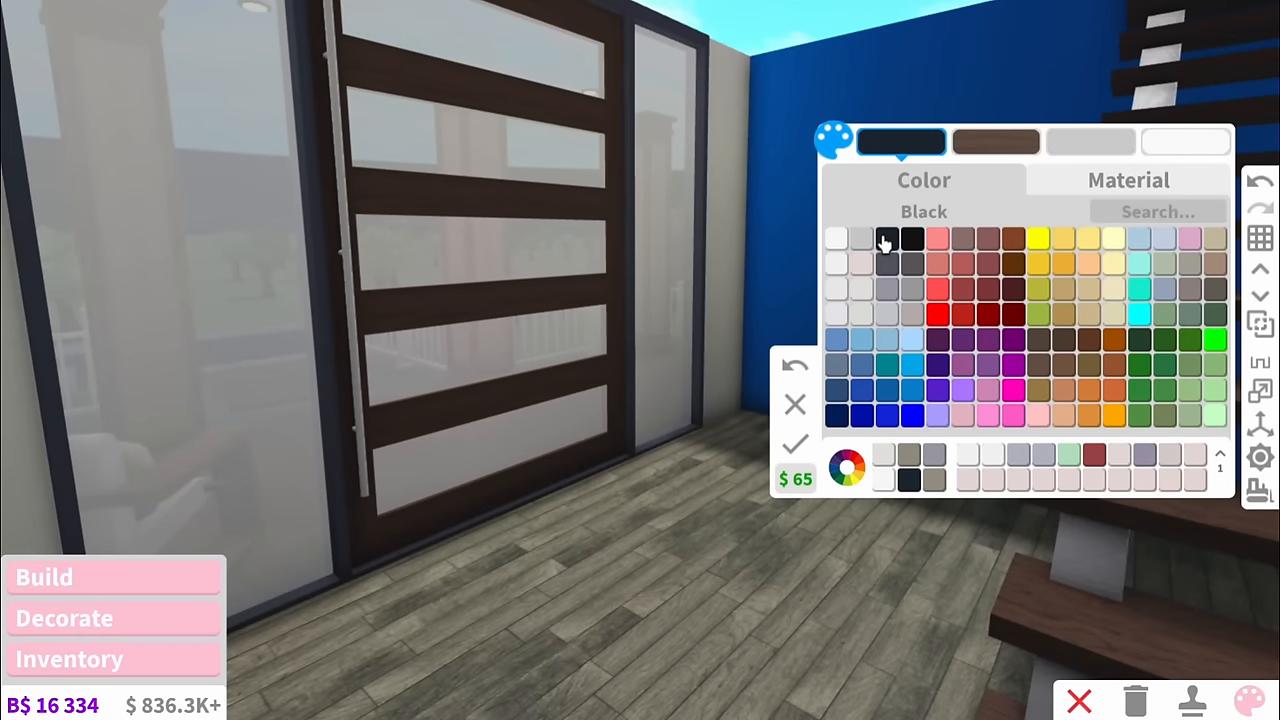
left_click(995, 141)
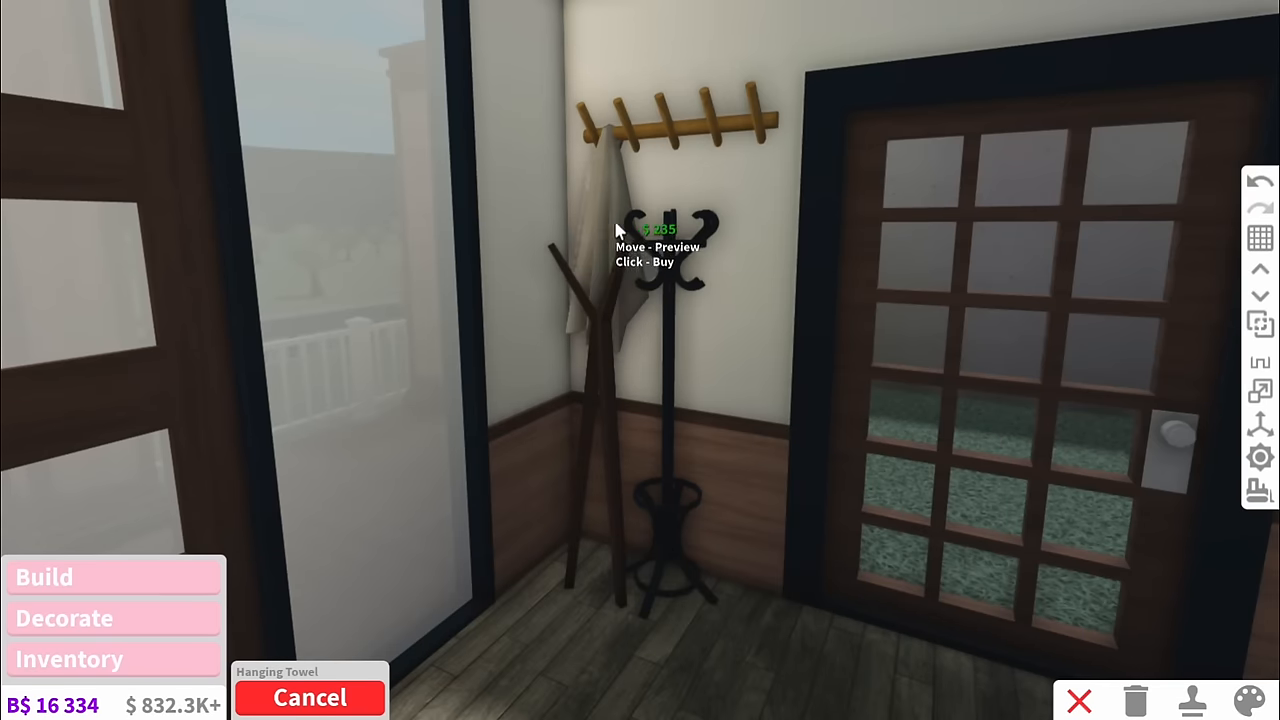
left_click(1249, 701)
type("painti")
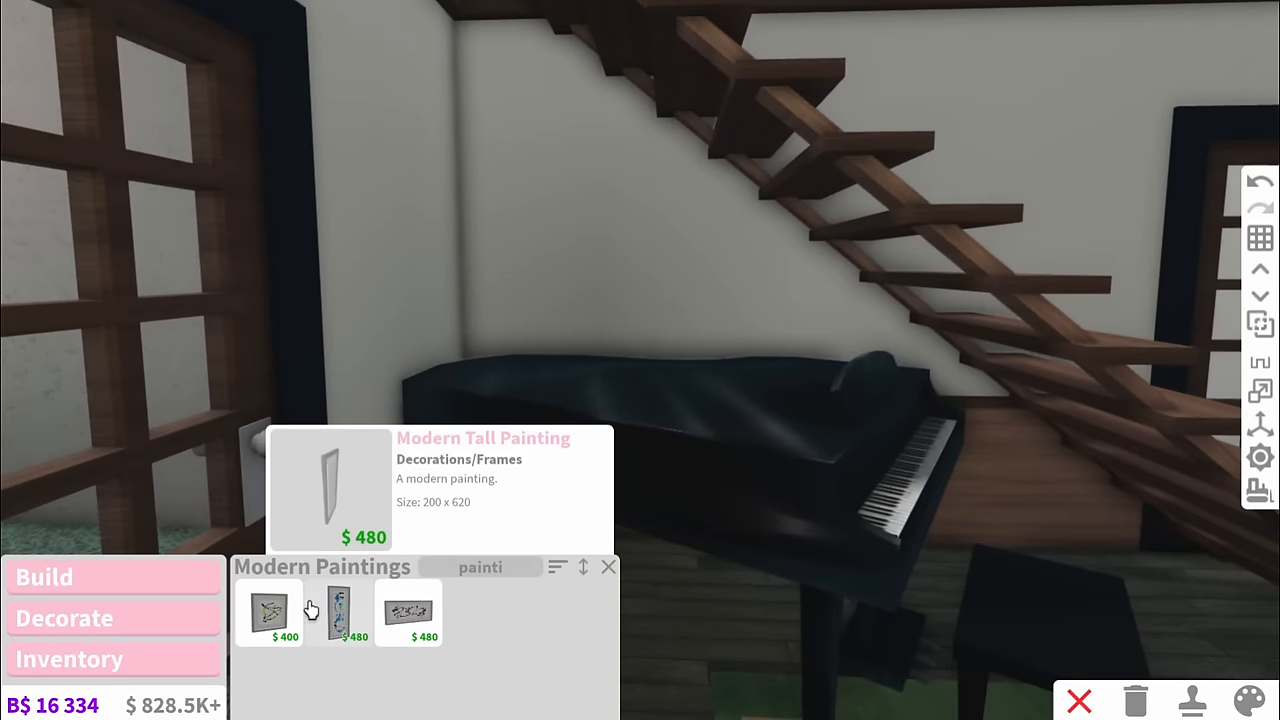
left_click(269, 612)
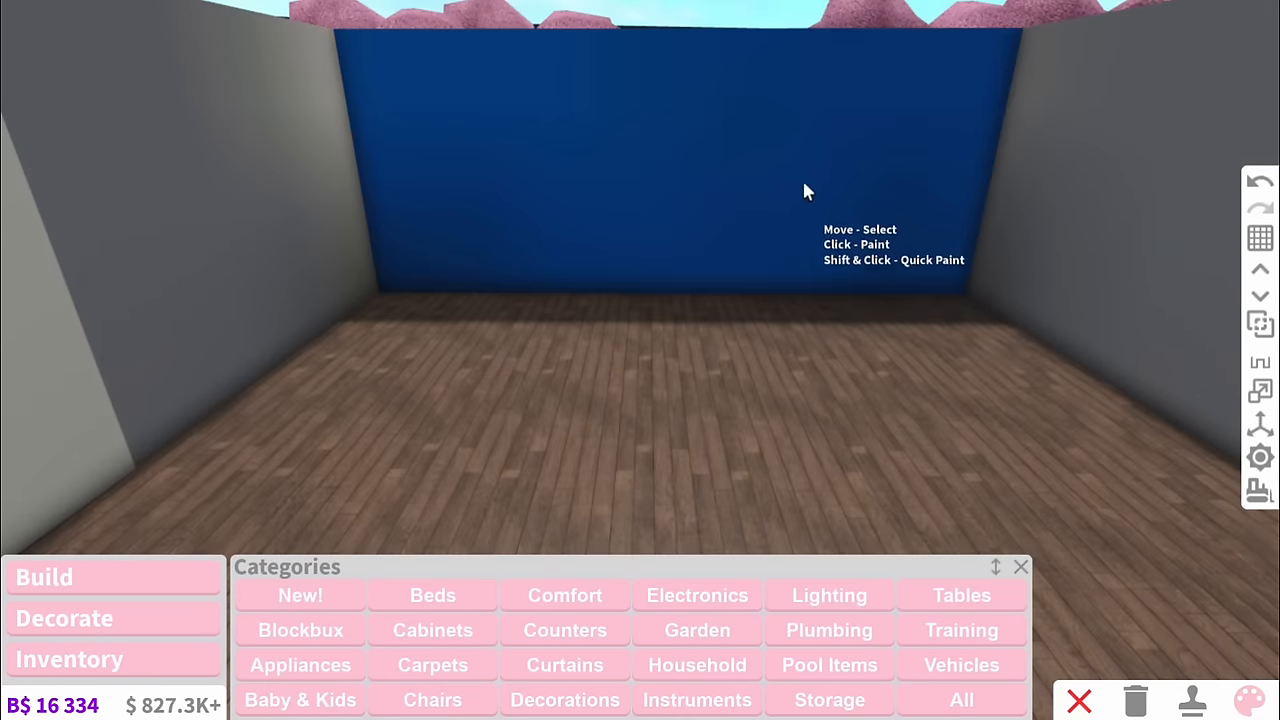
- Paint the back wall of the empty kitchen room
left_click(1246, 699)
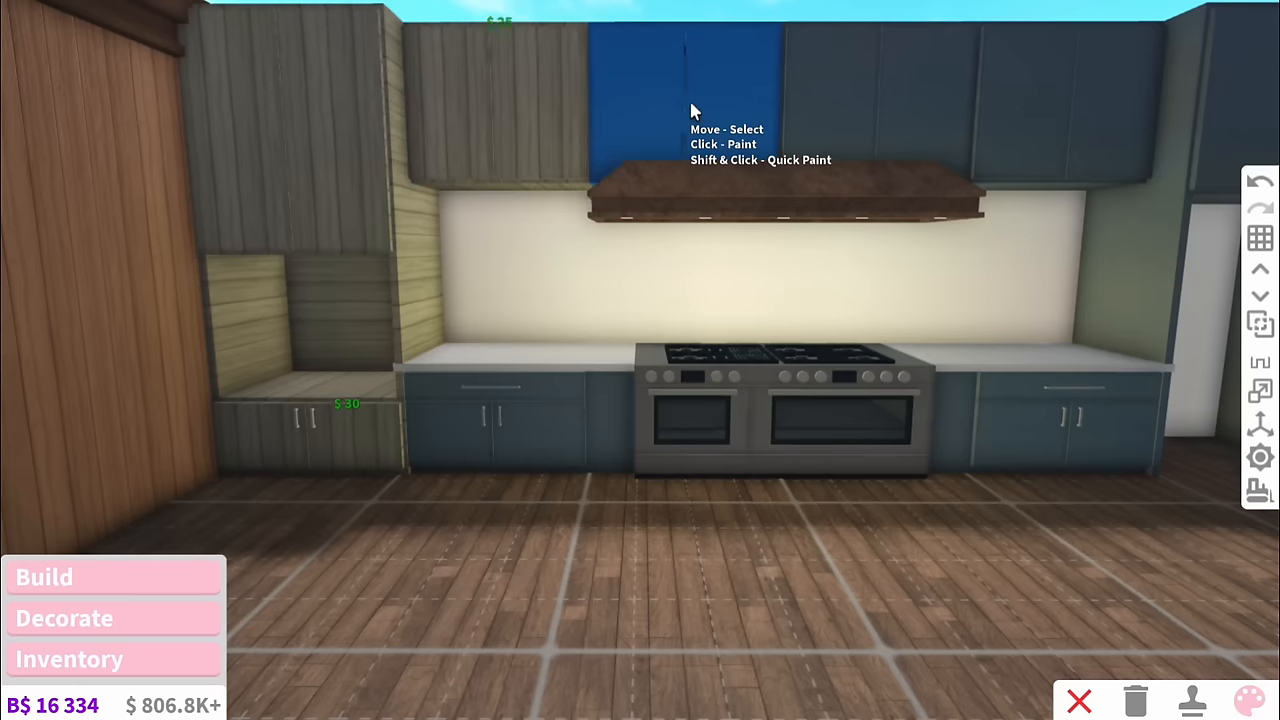
mouse_move(1068, 393)
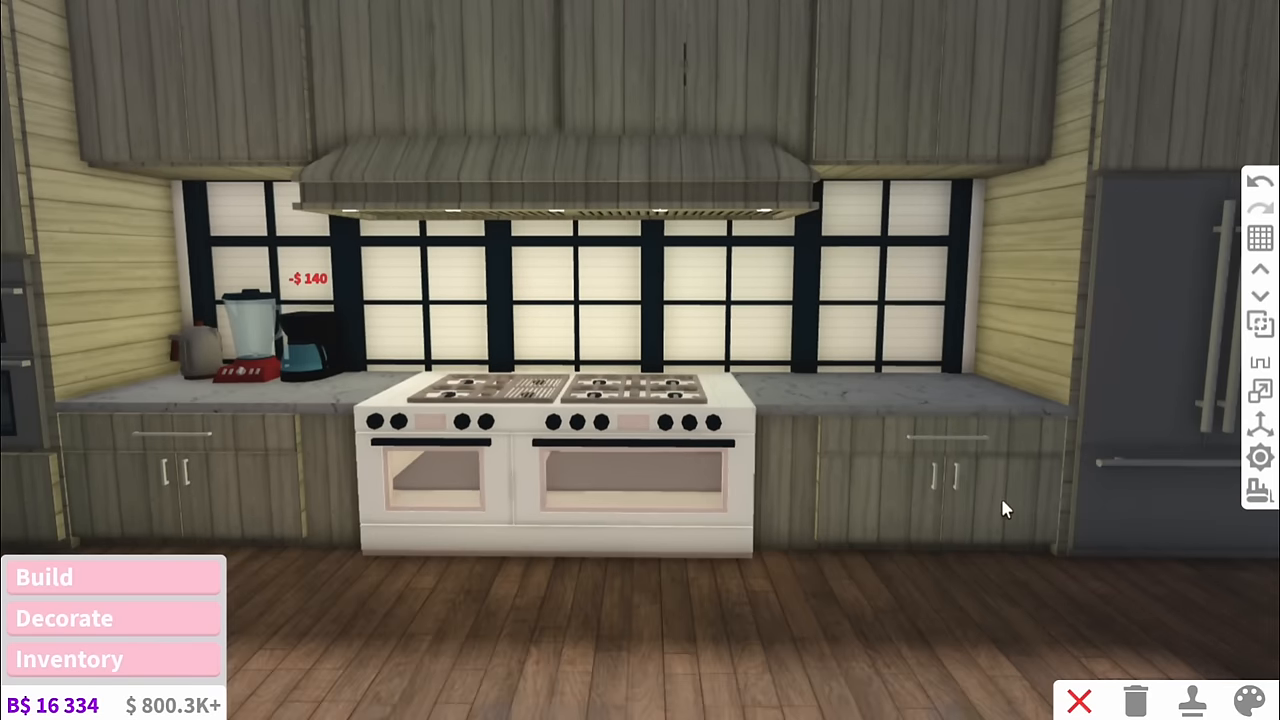
- Place the espresso machine from stored items on the kitchen counter
left_click(70, 659)
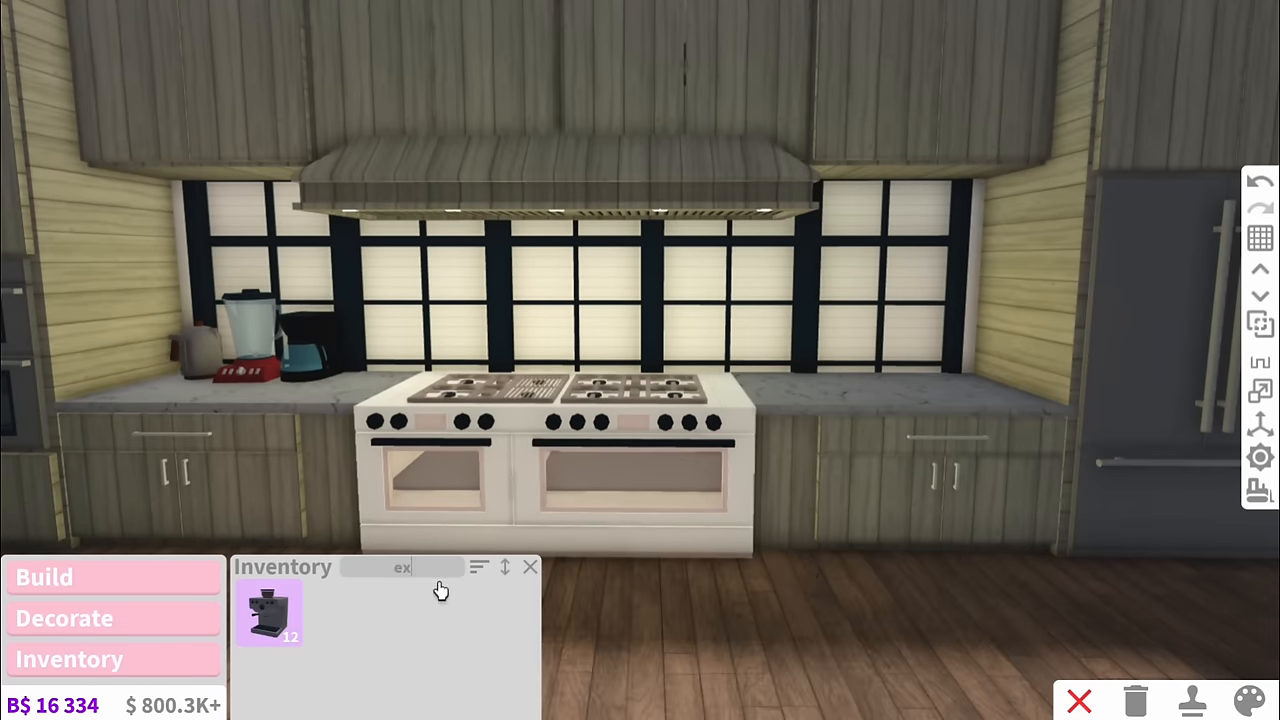
left_click(64, 618)
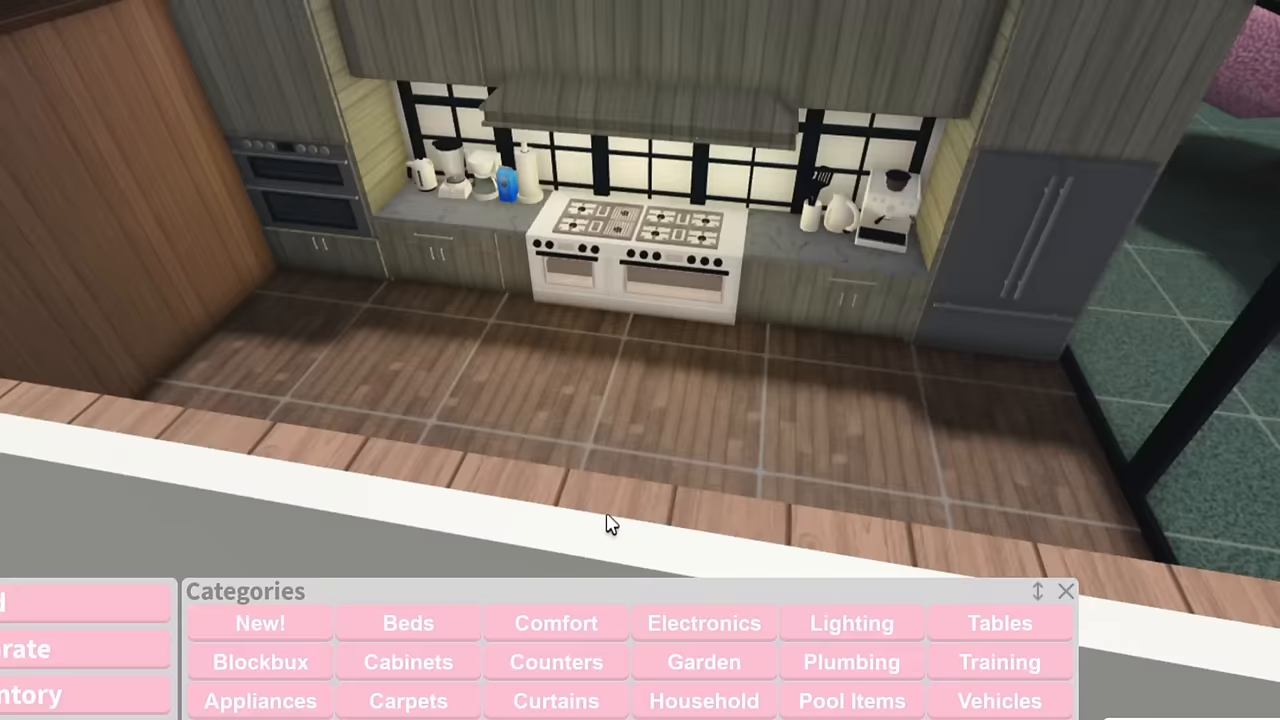
left_click(555, 661)
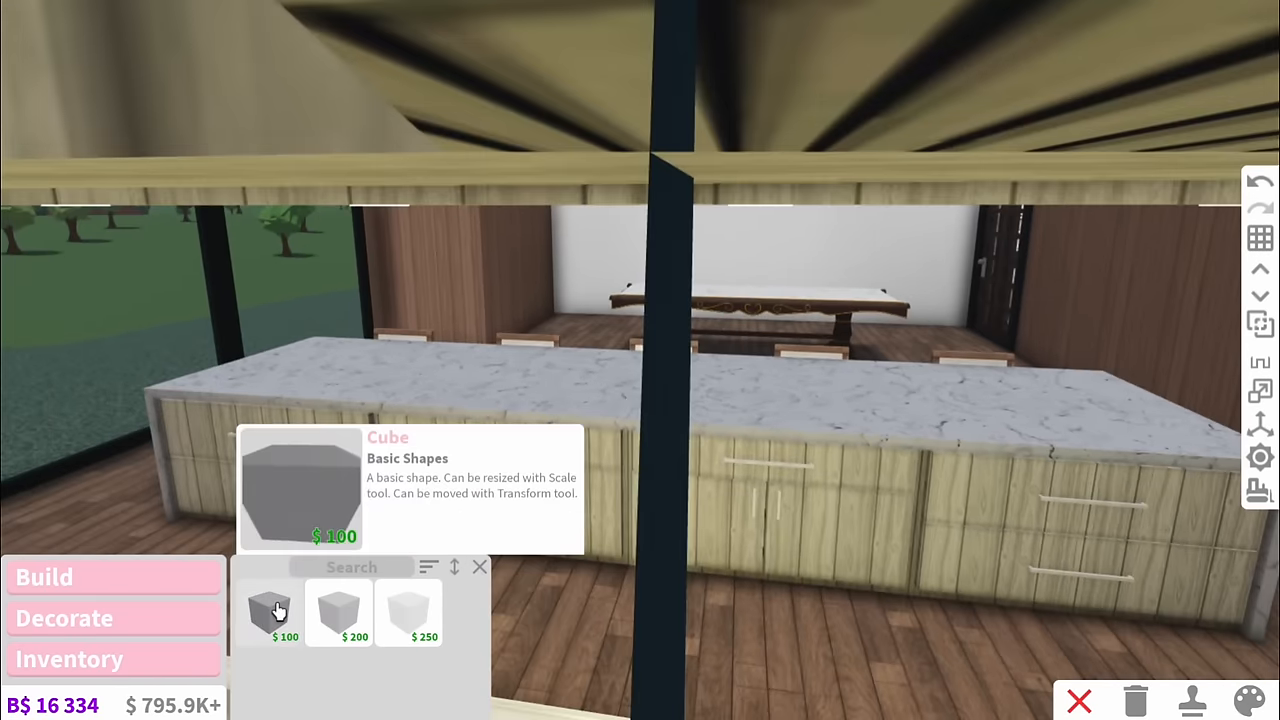
- Build the marble kitchen island from basic cube shapes
left_click(268, 612)
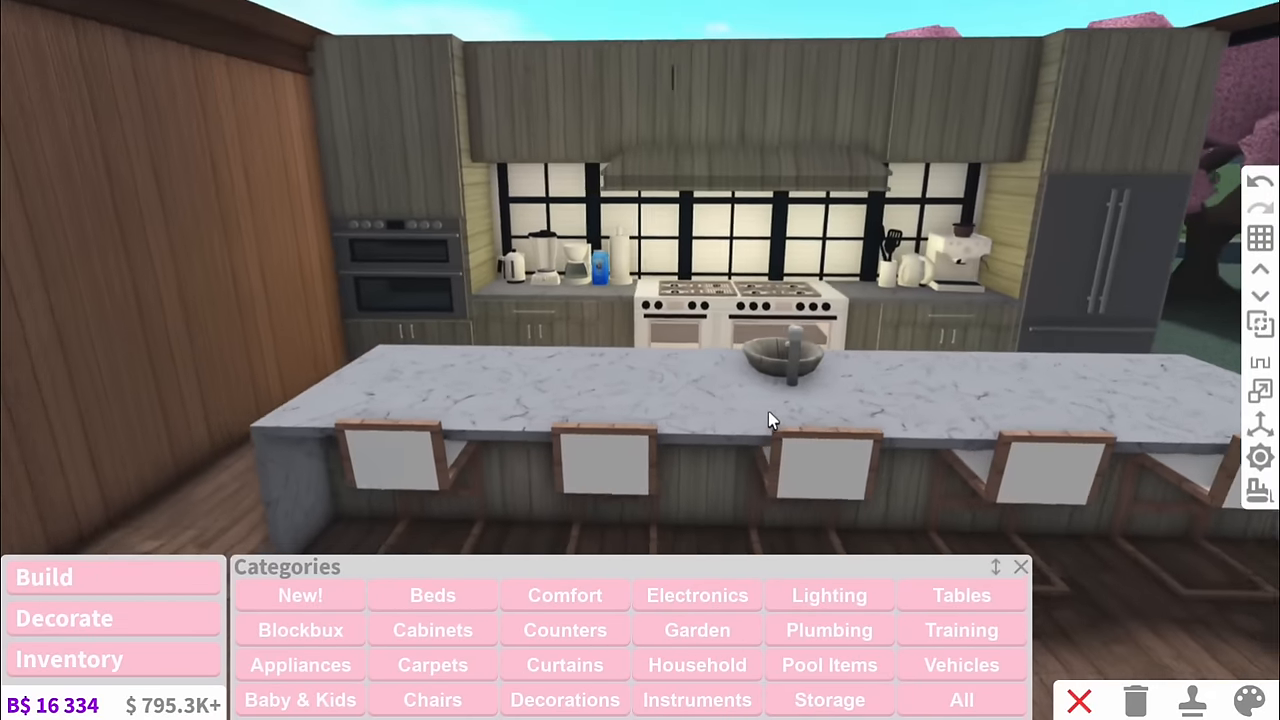
left_click(828, 594)
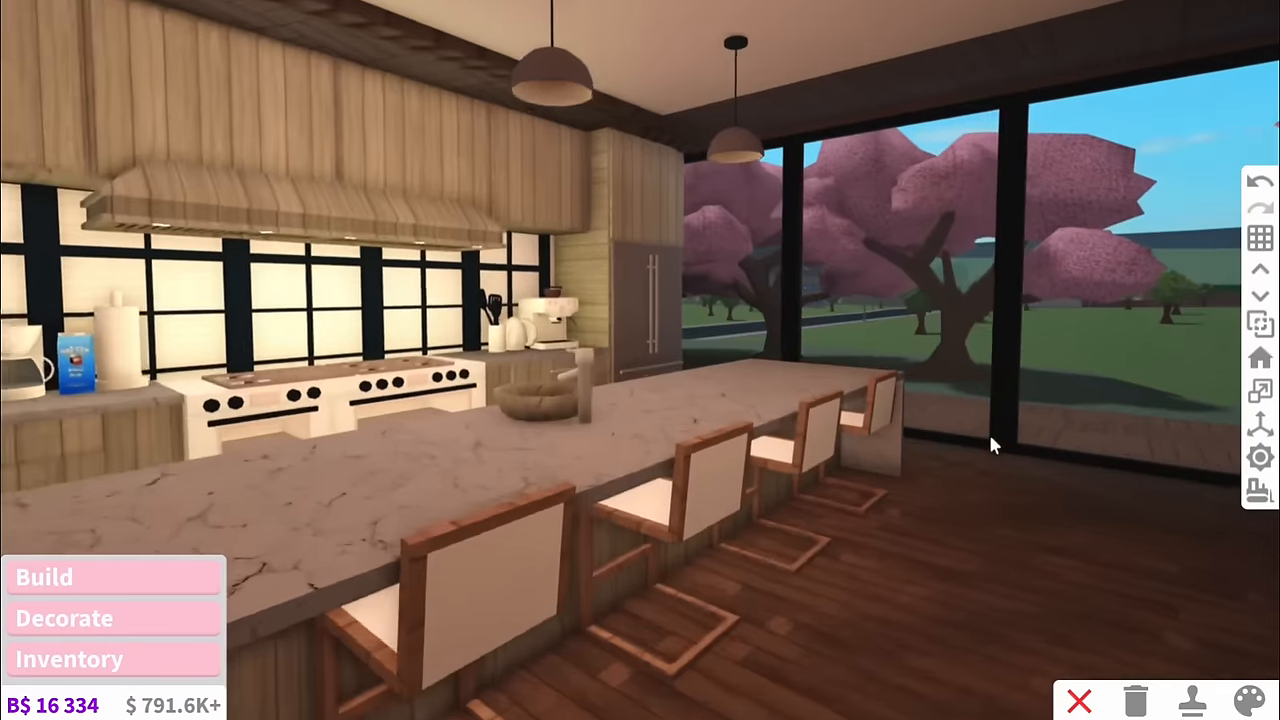
left_click(44, 577)
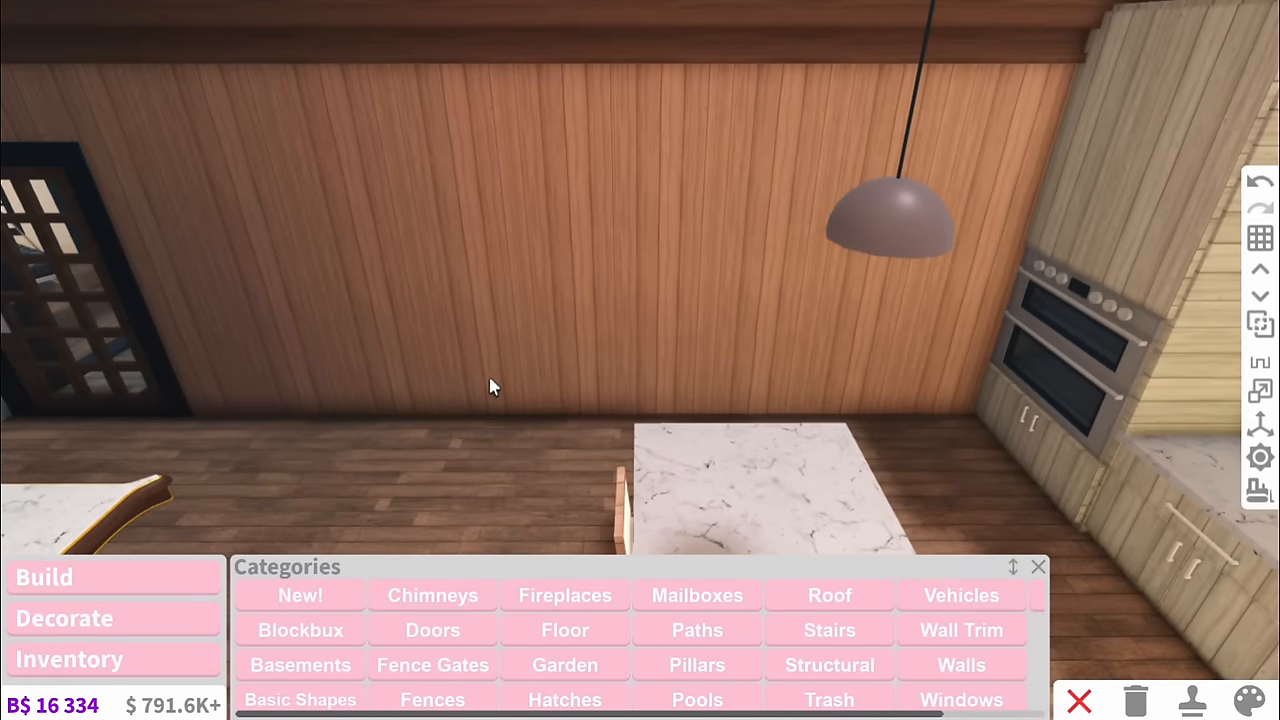
- Place a slim pillar beside the kitchen counter near the pendant lamp
left_click(697, 664)
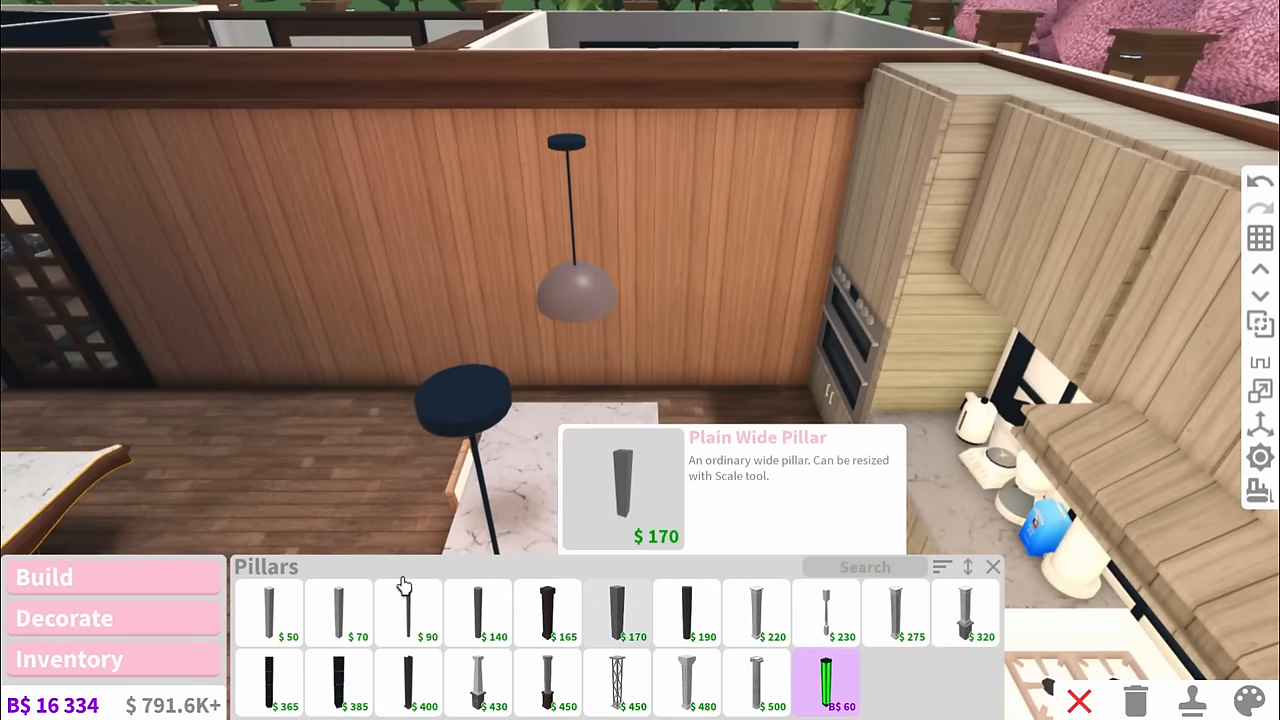
left_click(269, 605)
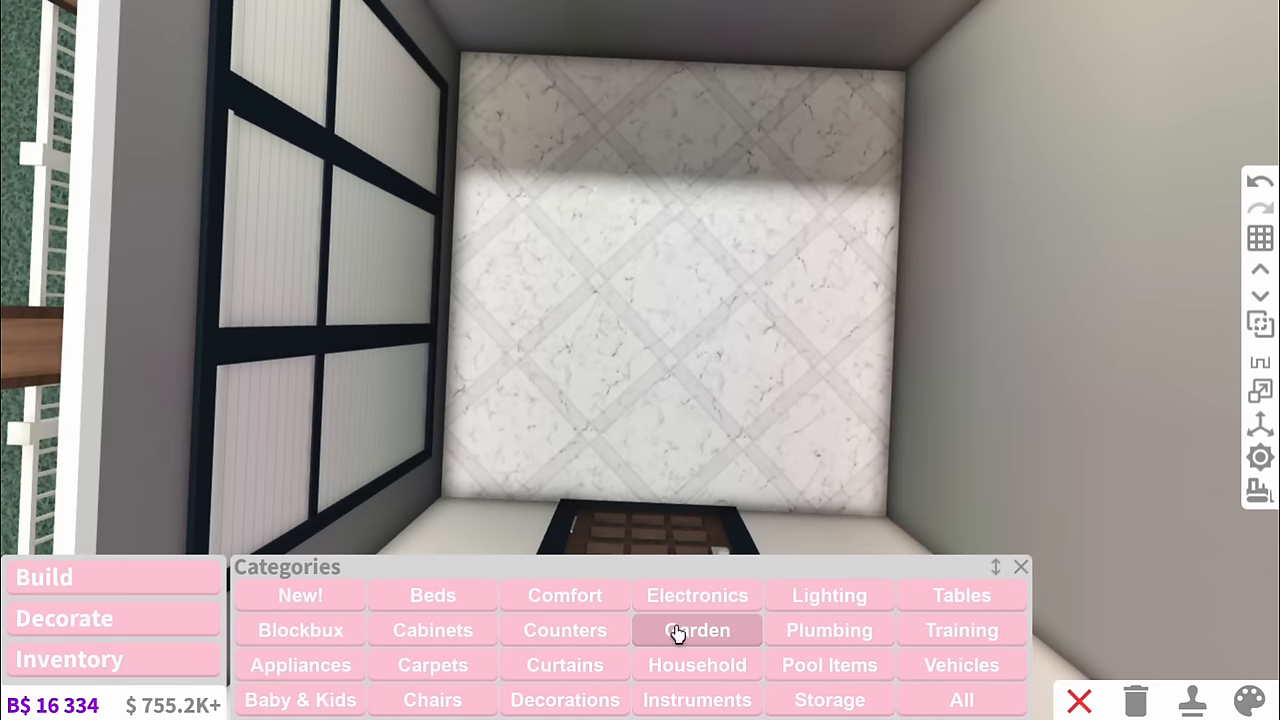
- Browse the Garden decor category for the small marble-tiled room
left_click(1247, 700)
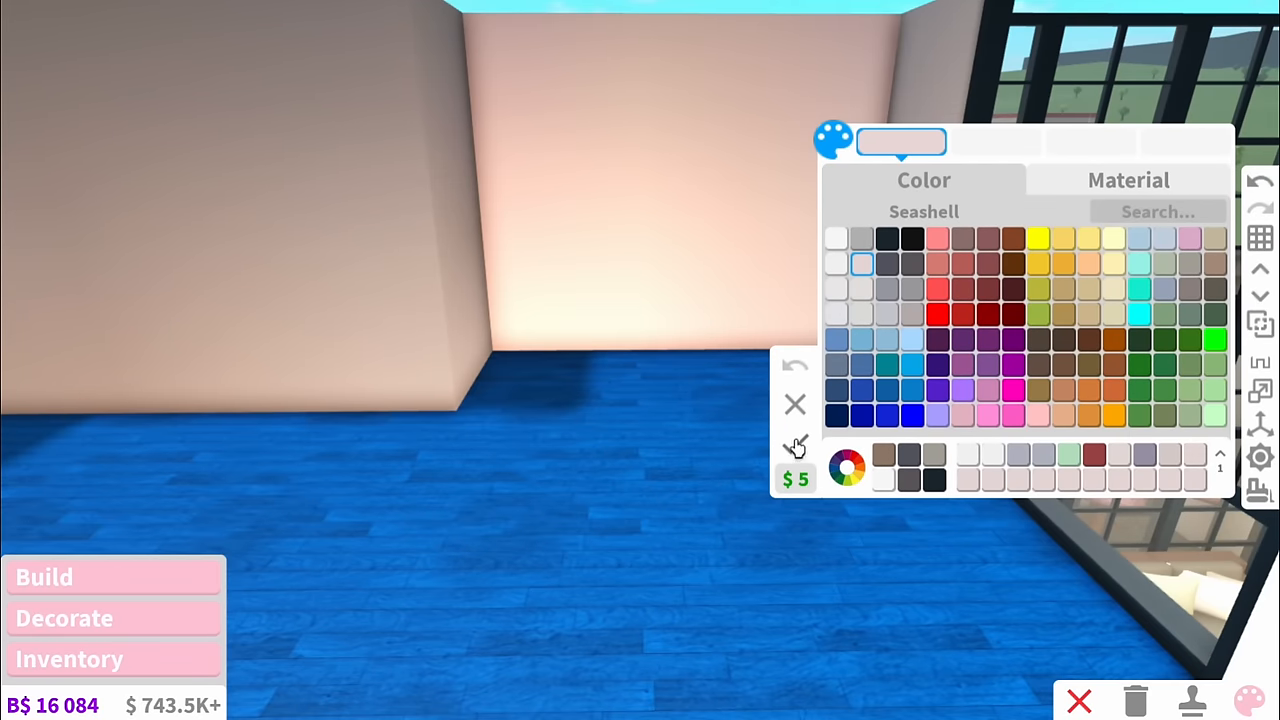
- Paint the upstairs walls with wood panelling and a lower wainscot over wooden flooring
left_click(1128, 180)
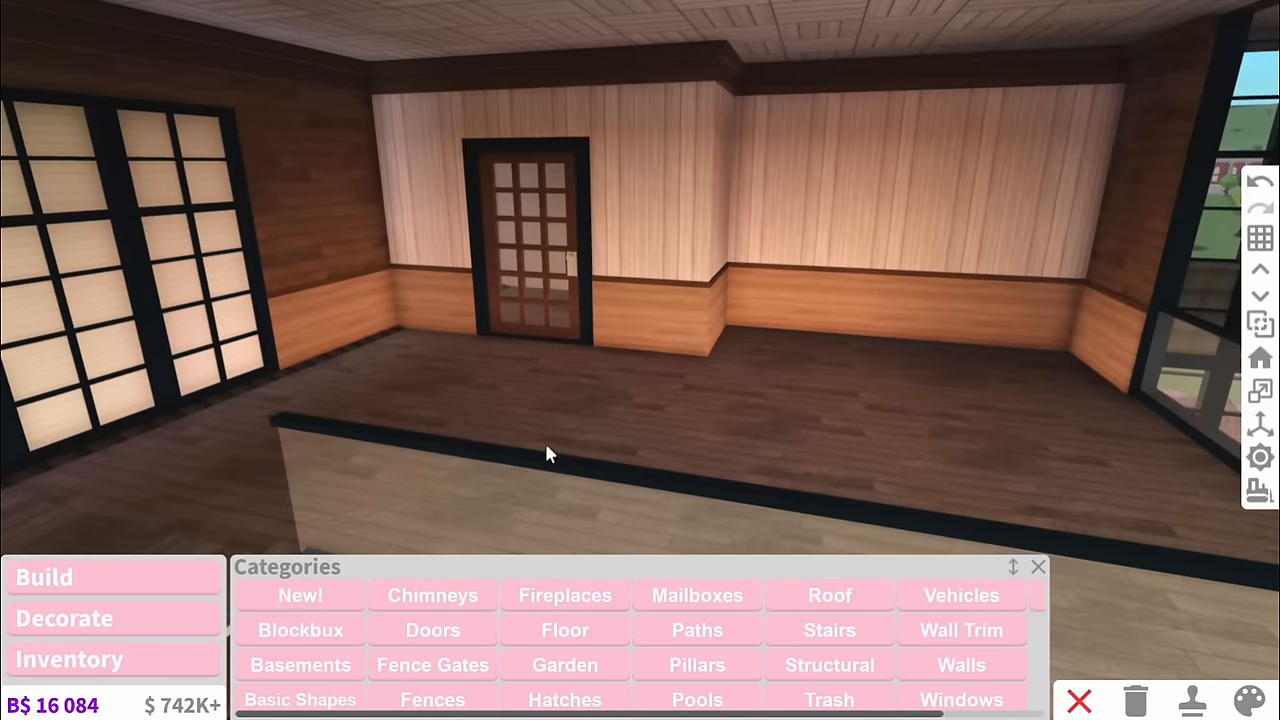
left_click(64, 618)
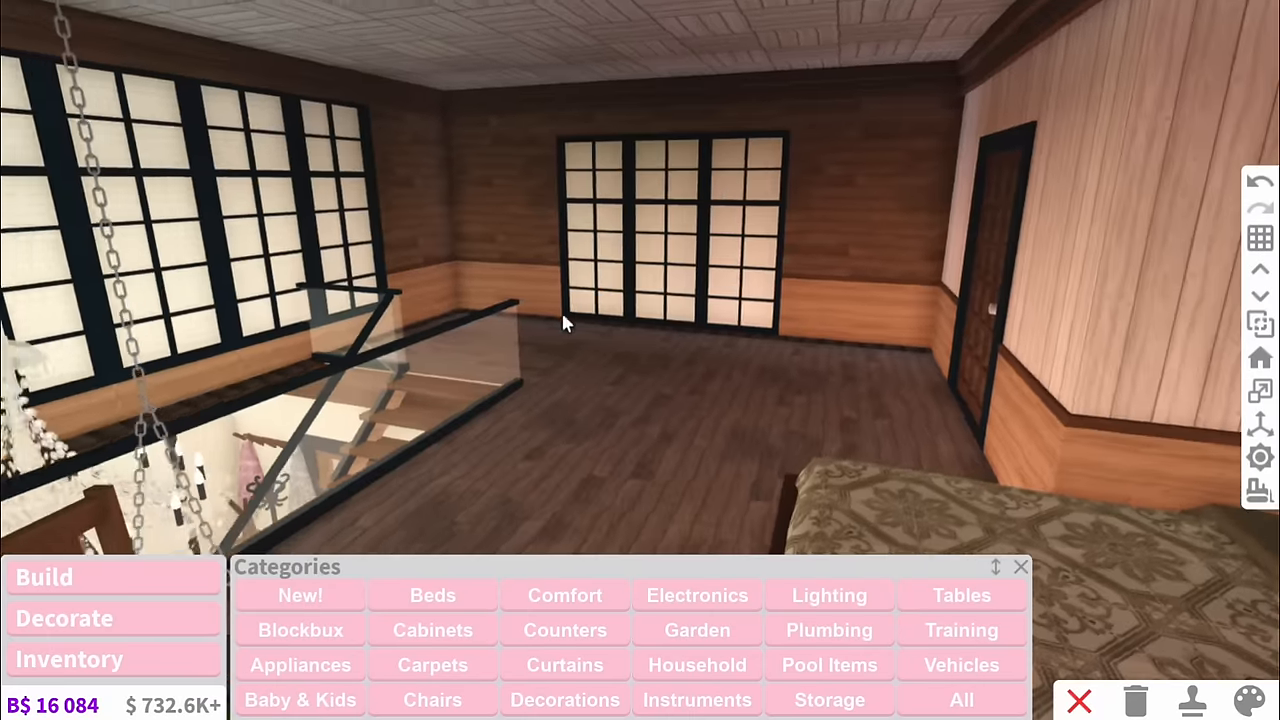
- Furnish the closet with dark clothing shelves and a vanity table with lamps
left_click(829, 699)
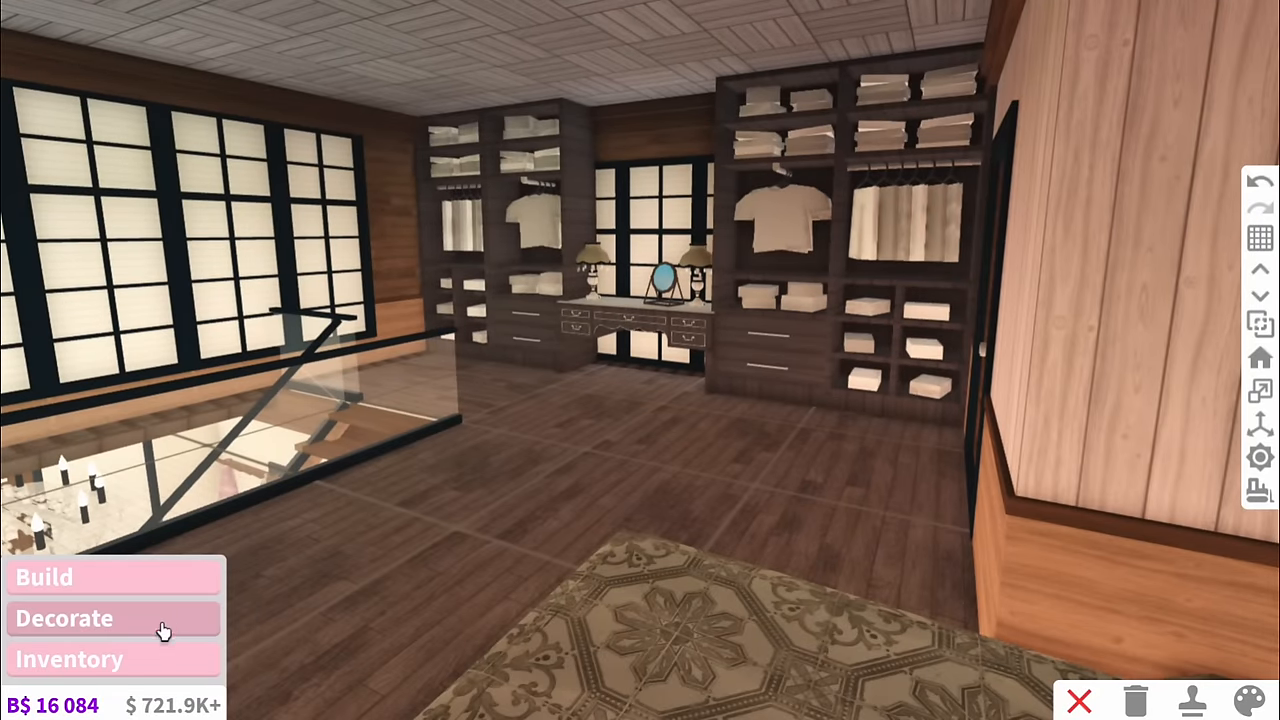
left_click(63, 618)
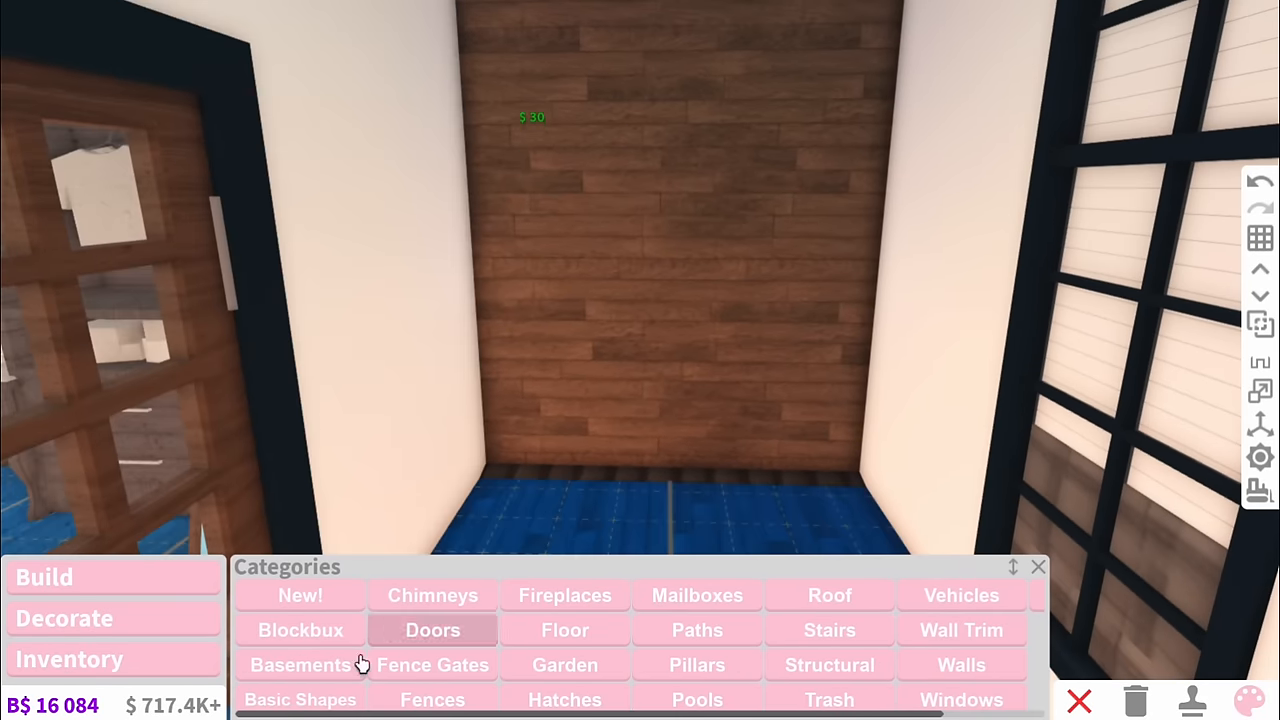
- Add a glass-paned wooden door and paint the bathroom walls white over wood wainscoting
left_click(300, 699)
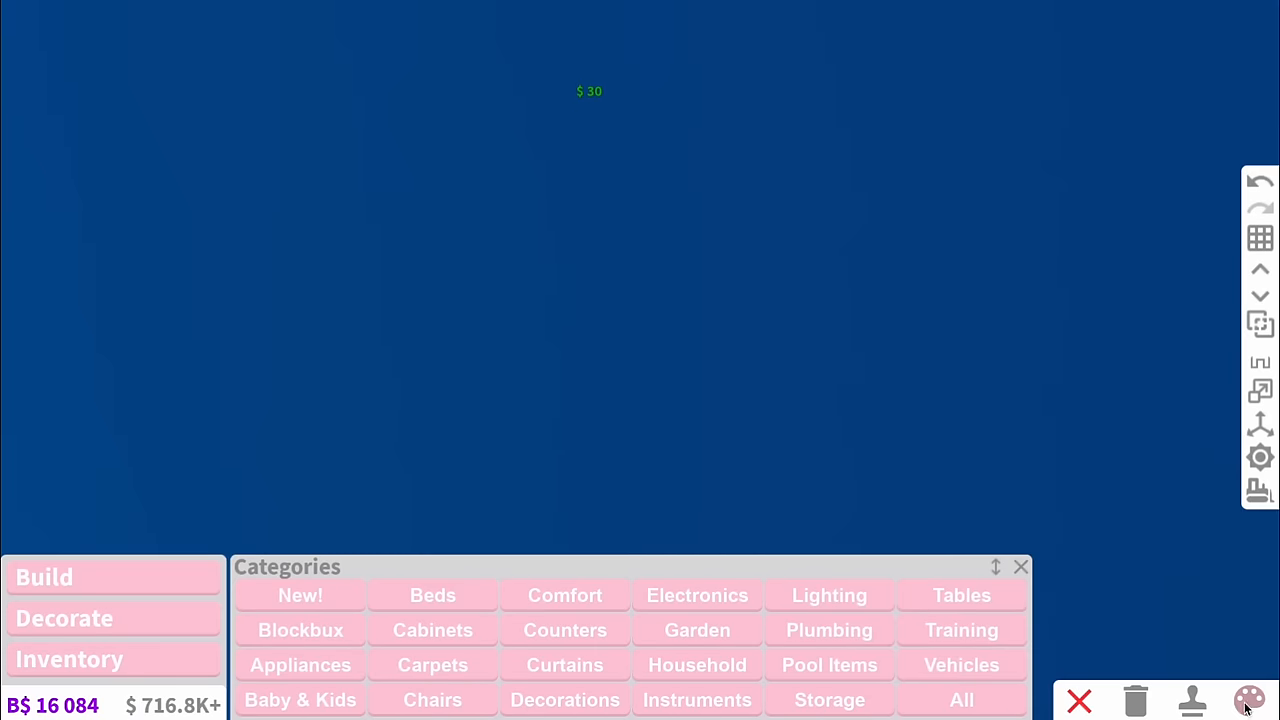
left_click(697, 595)
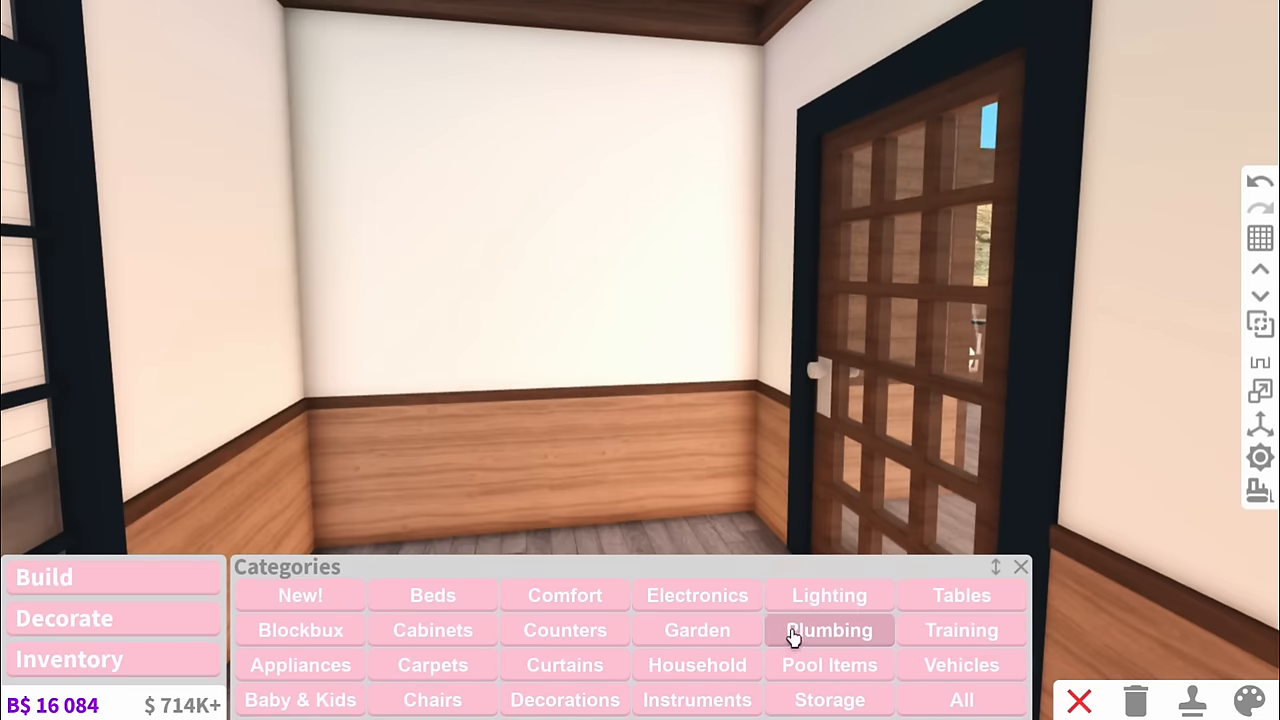
- Install a black-fixture shower from Plumbing behind a dark-framed glass partition
left_click(829, 630)
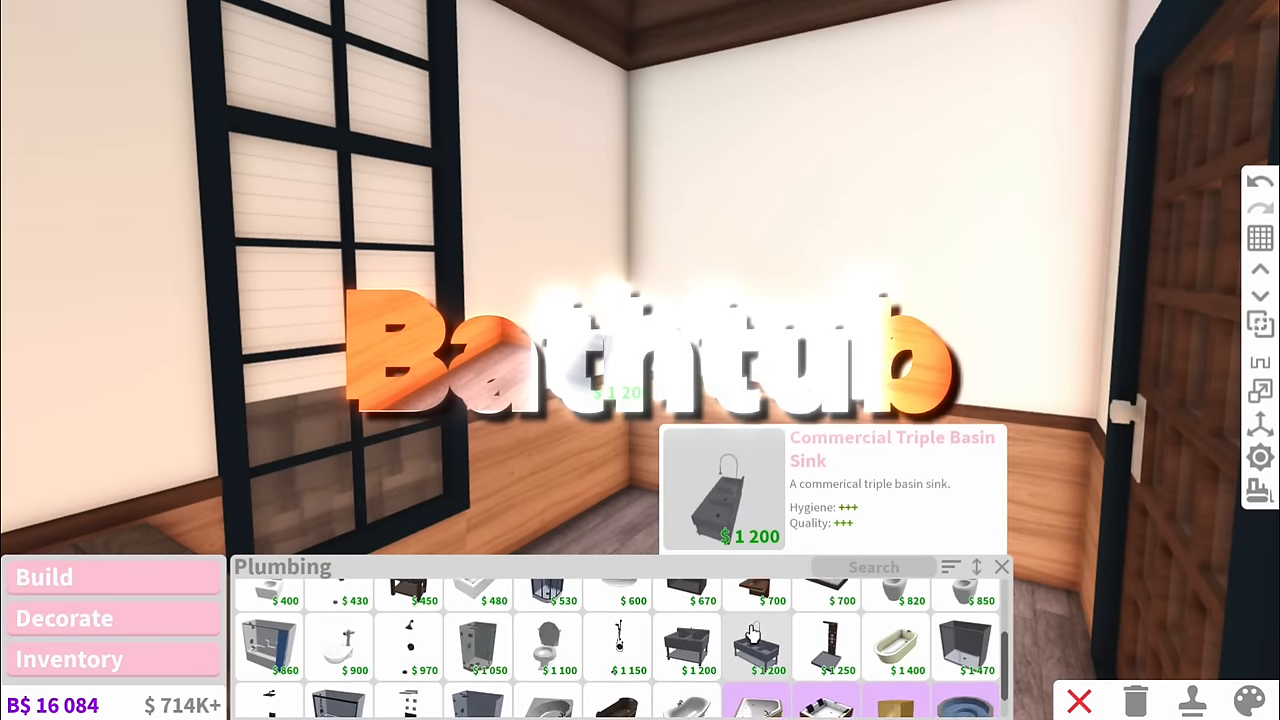
left_click(908, 647)
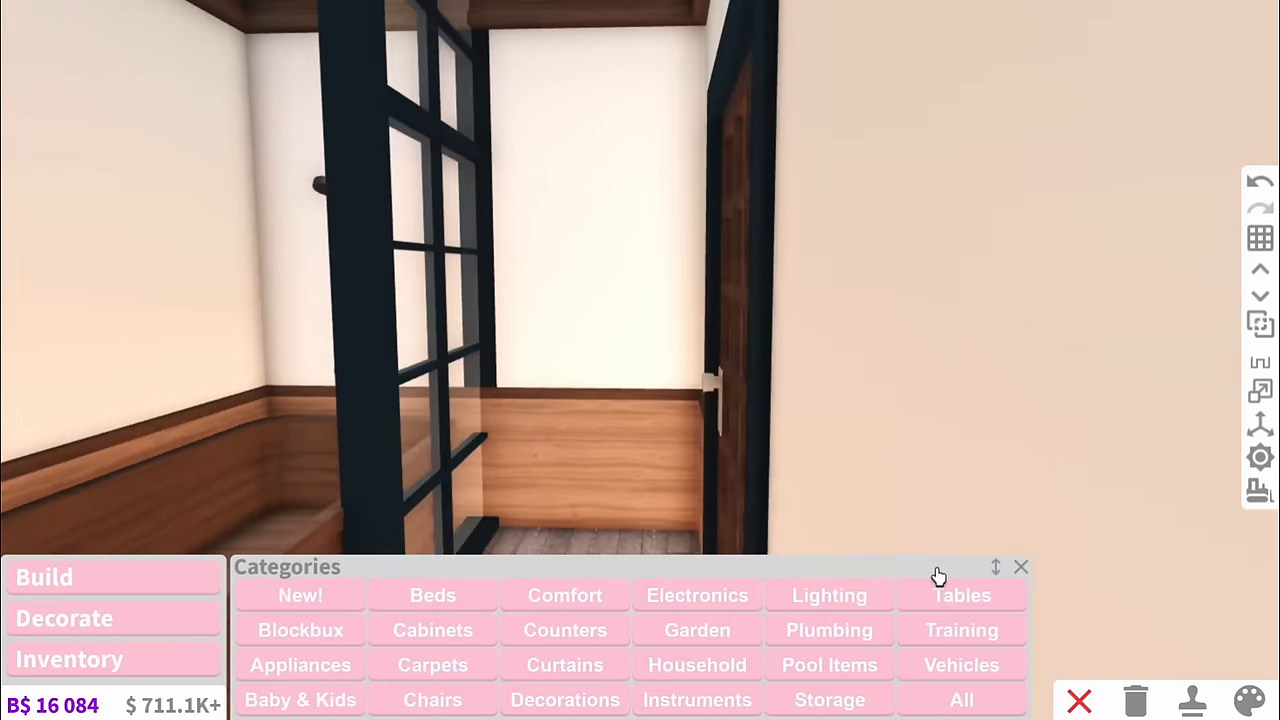
left_click(829, 699)
type("ladd")
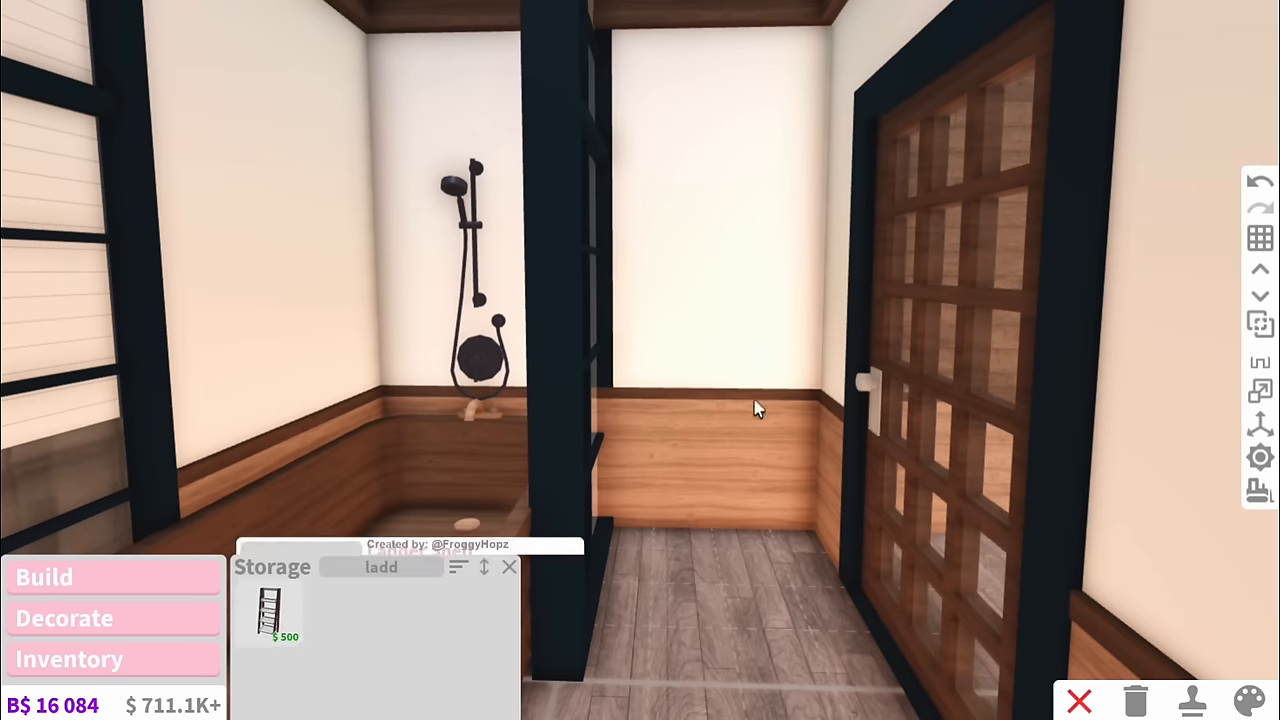
left_click(270, 610)
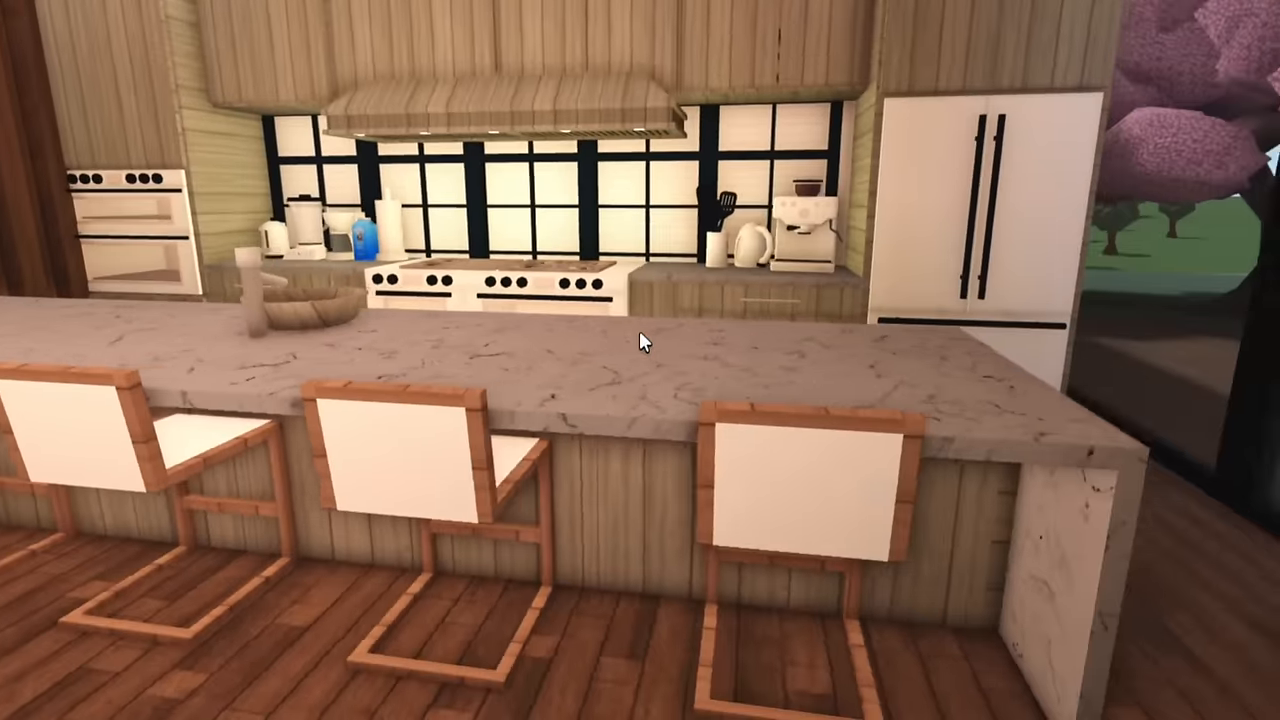
mouse_move(640, 340)
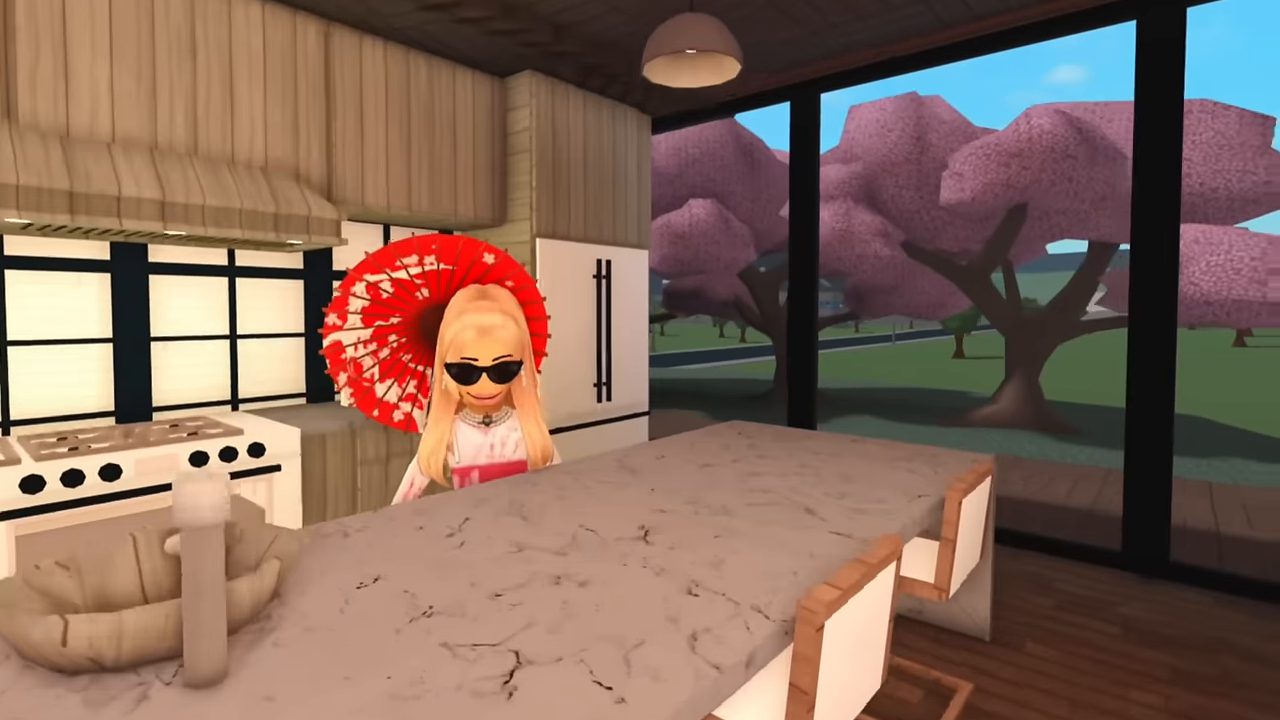